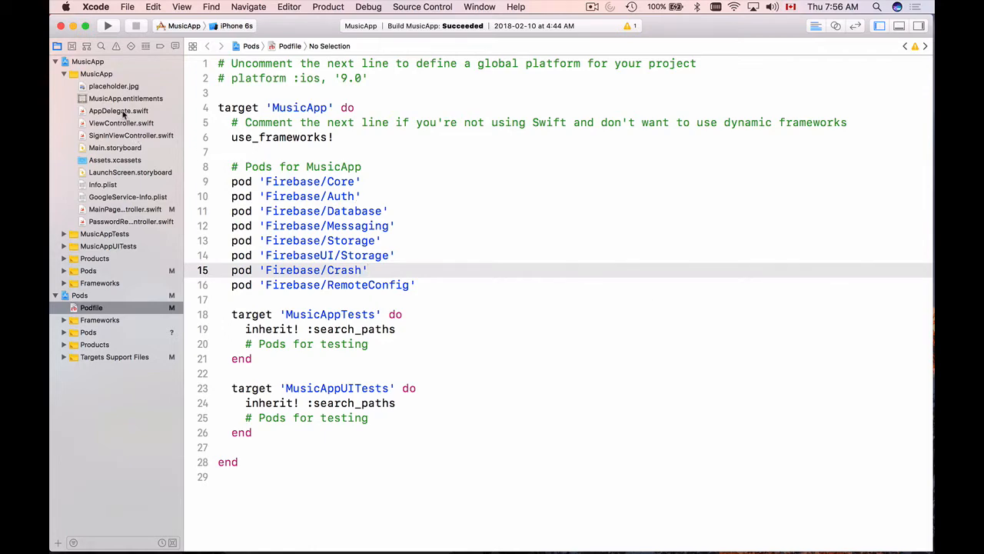
Open AppDelegate.swift and read through its lifecycle methods down to applicationDidBecomeActive
left_click(118, 110)
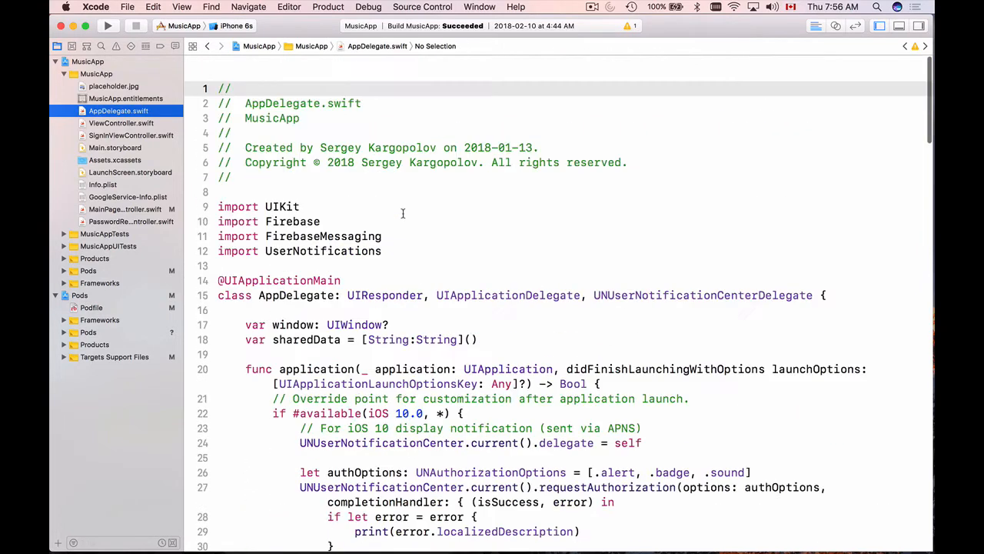
scroll("down", 3)
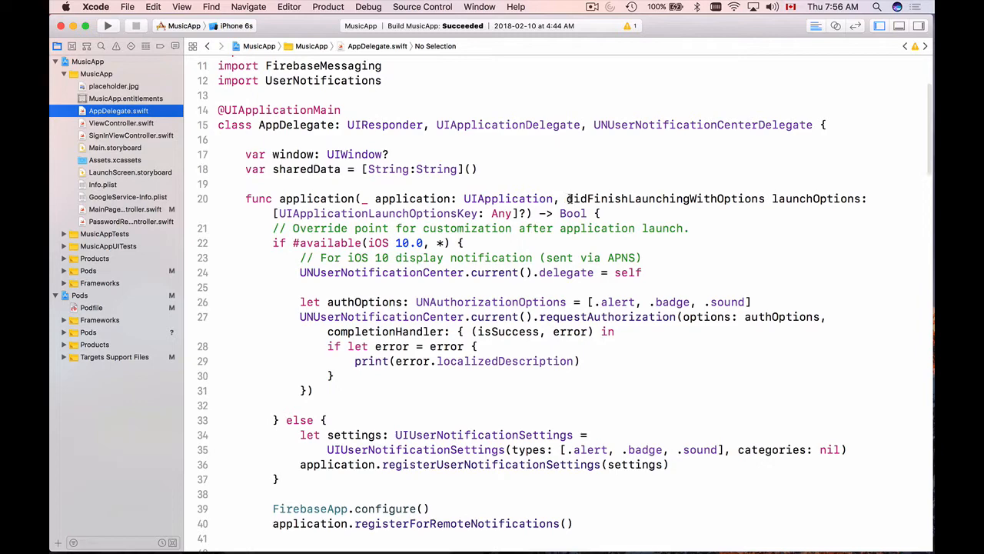
double_click(664, 199)
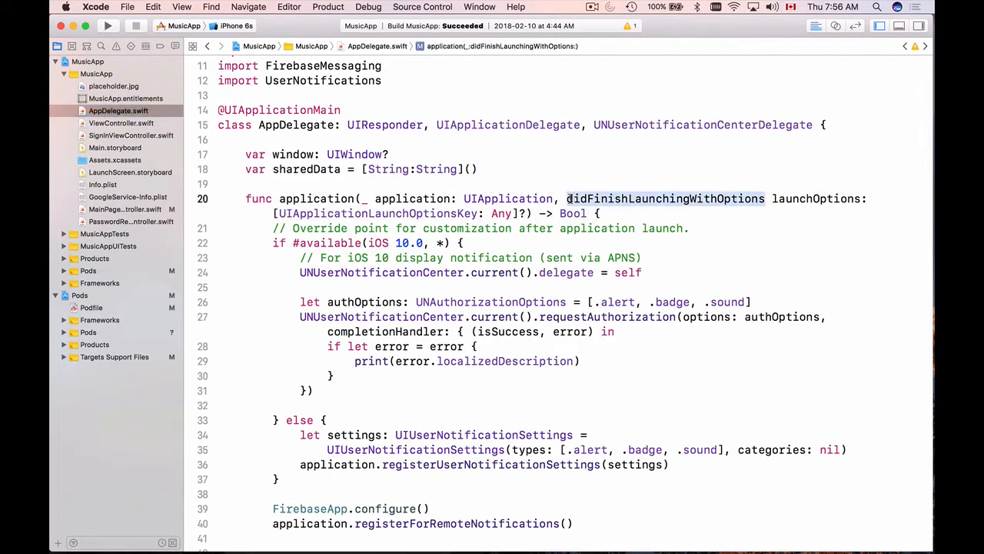
scroll("down", 3)
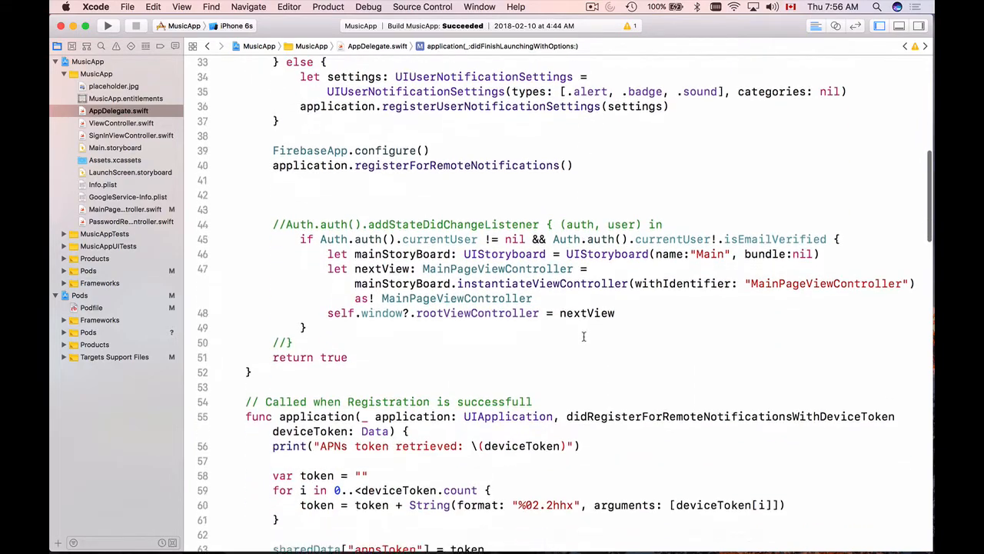
scroll("down", 3)
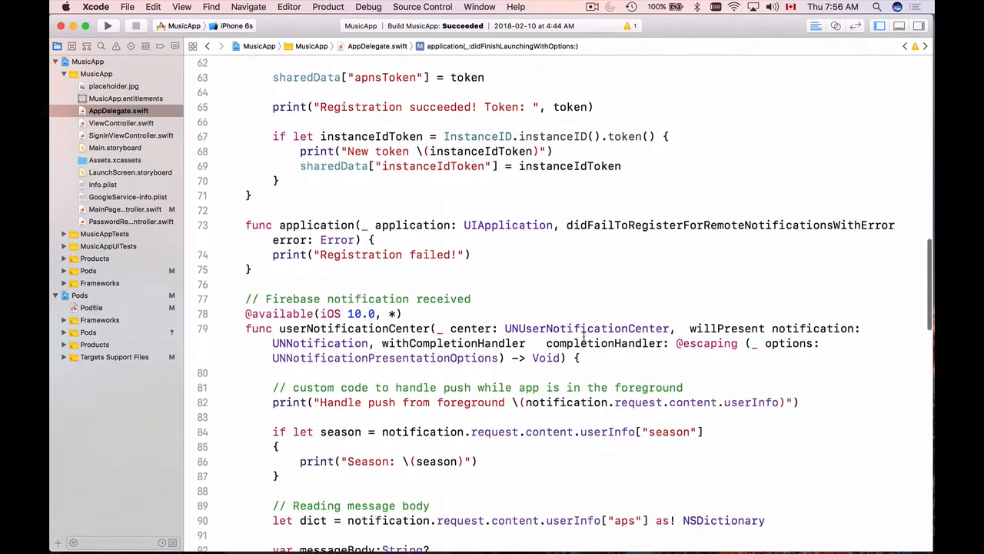
scroll("down", 3)
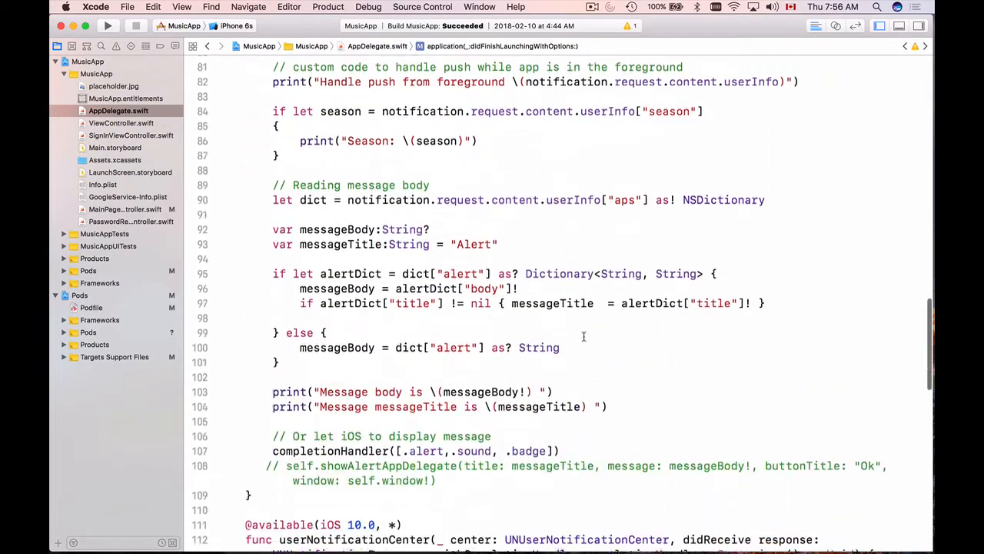
scroll("down", 3)
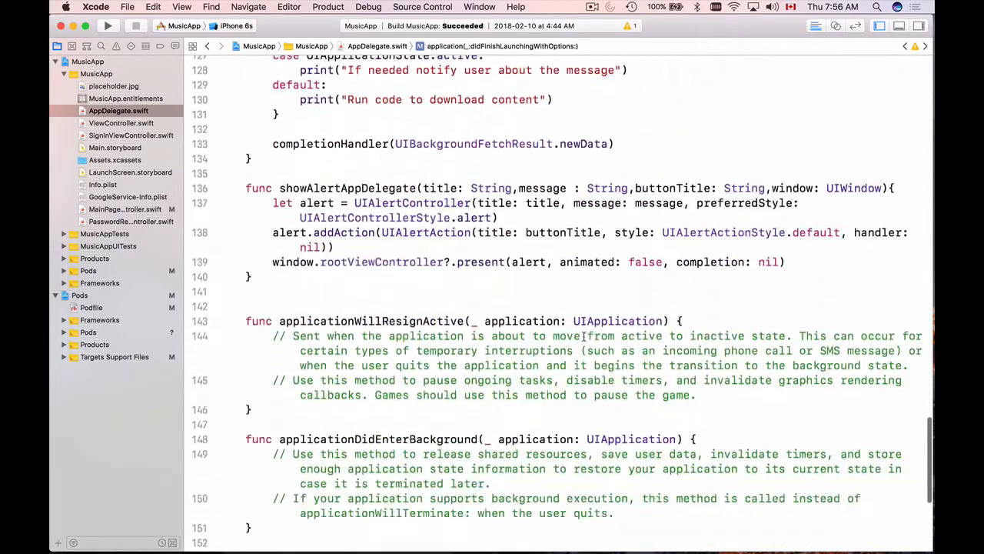
scroll("down", 3)
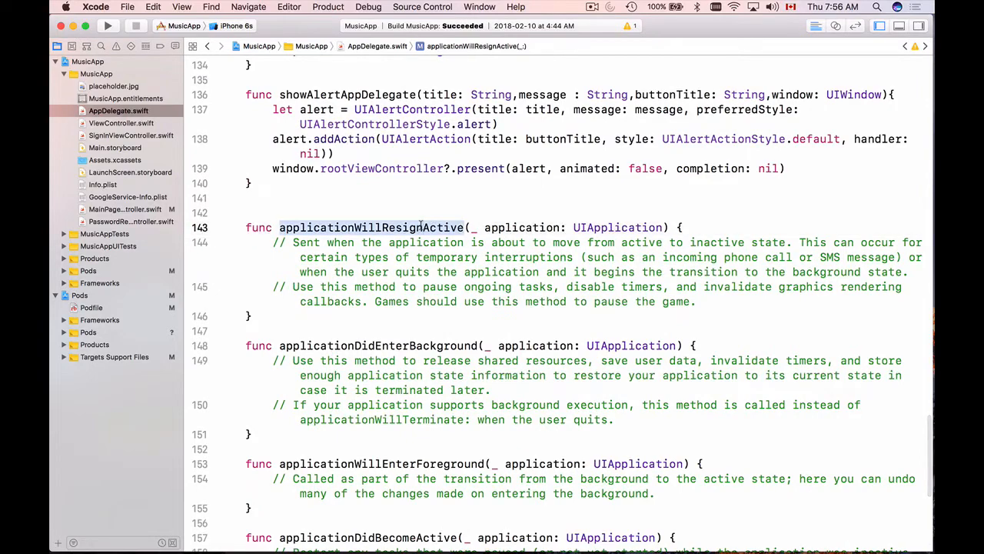
scroll("down", 3)
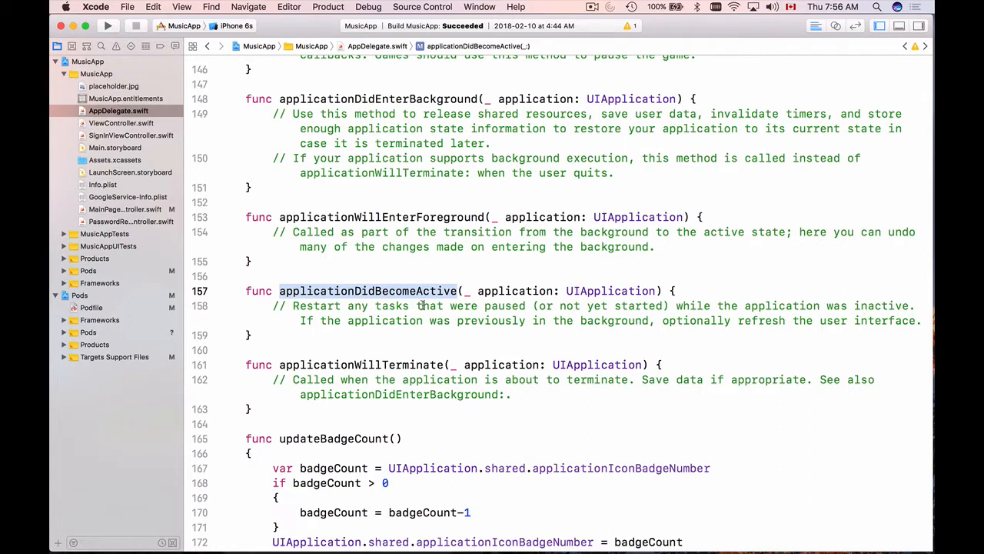
mouse_move(711, 332)
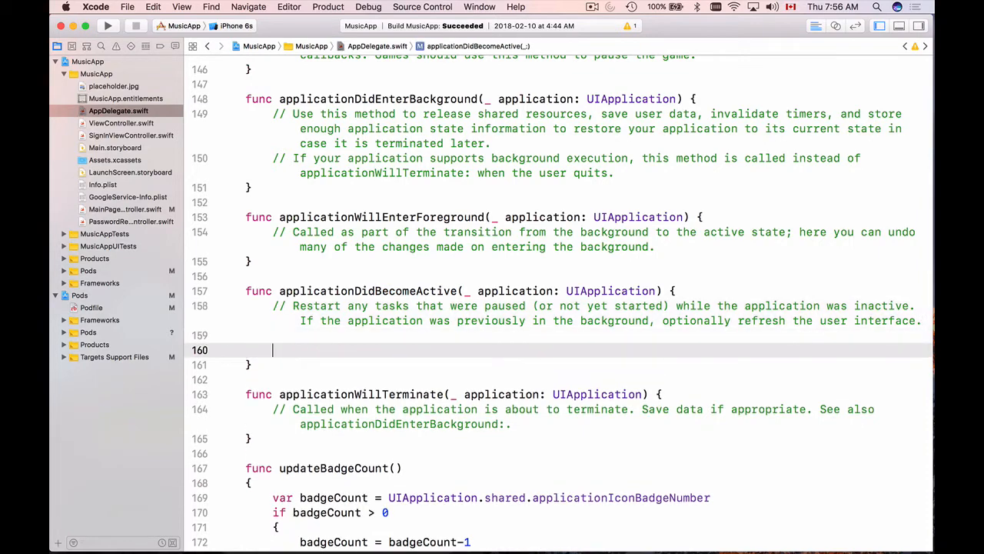
Call setupAppRemoteConfiguration() in applicationDidBecomeActive and define it empty after updateBadgeCount
type("setu")
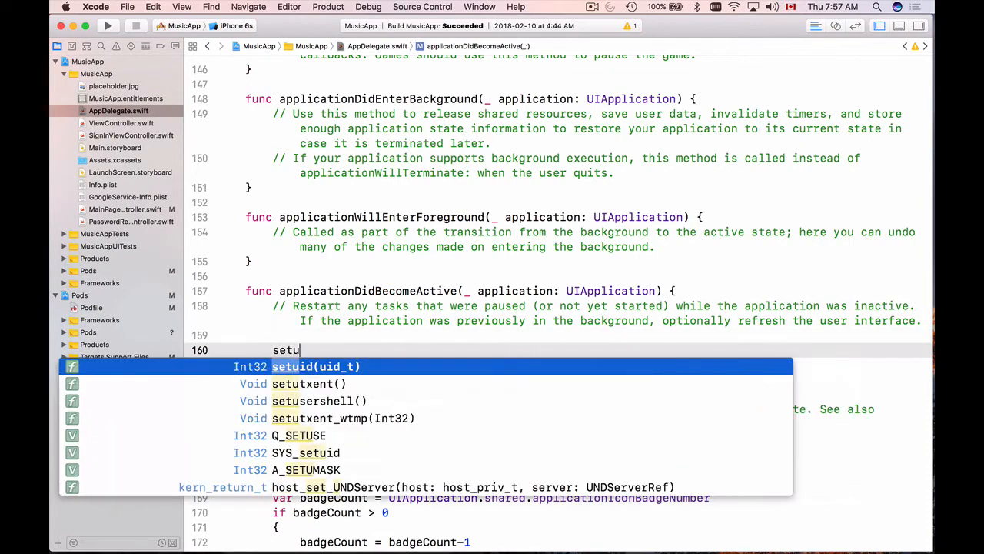
type("pAppRemoteConfiguration(")
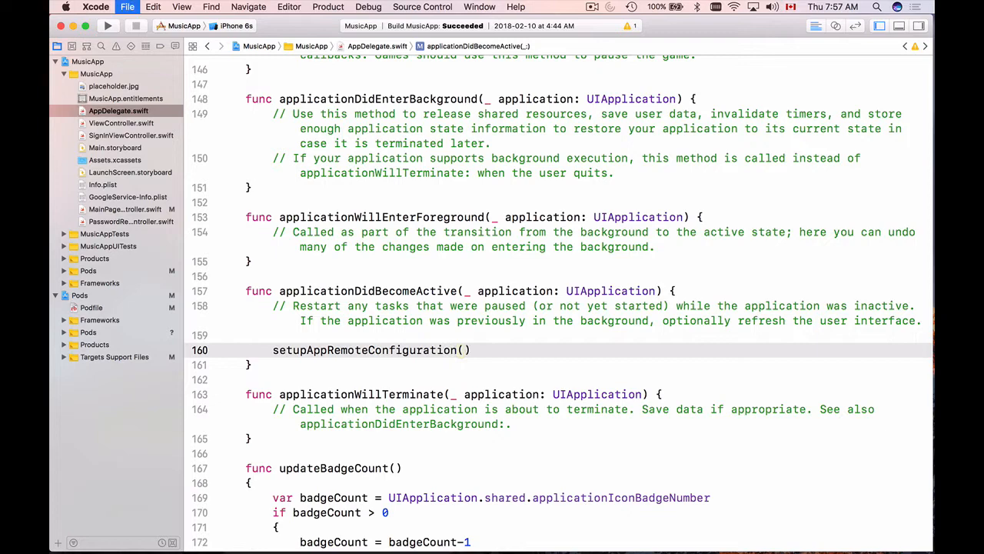
left_click(471, 350)
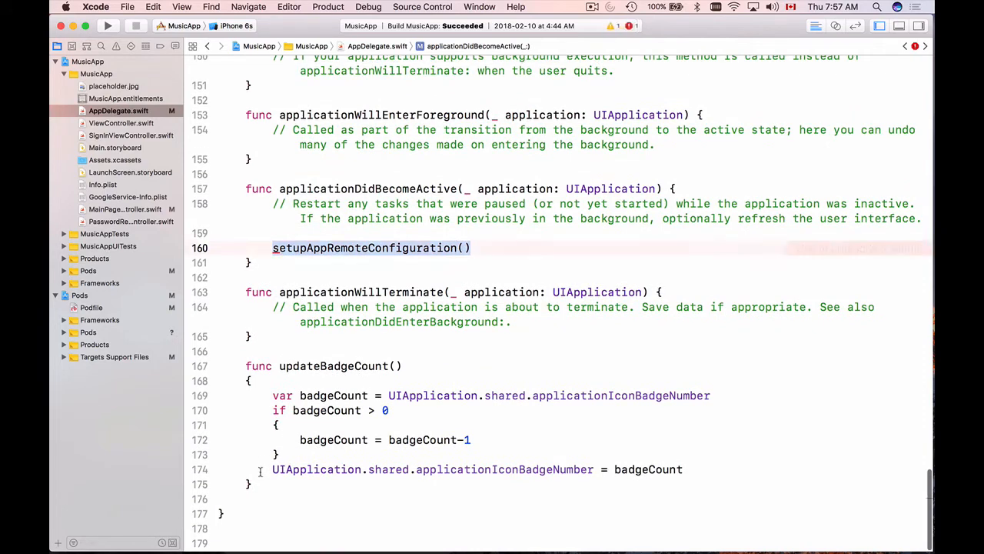
type("fu")
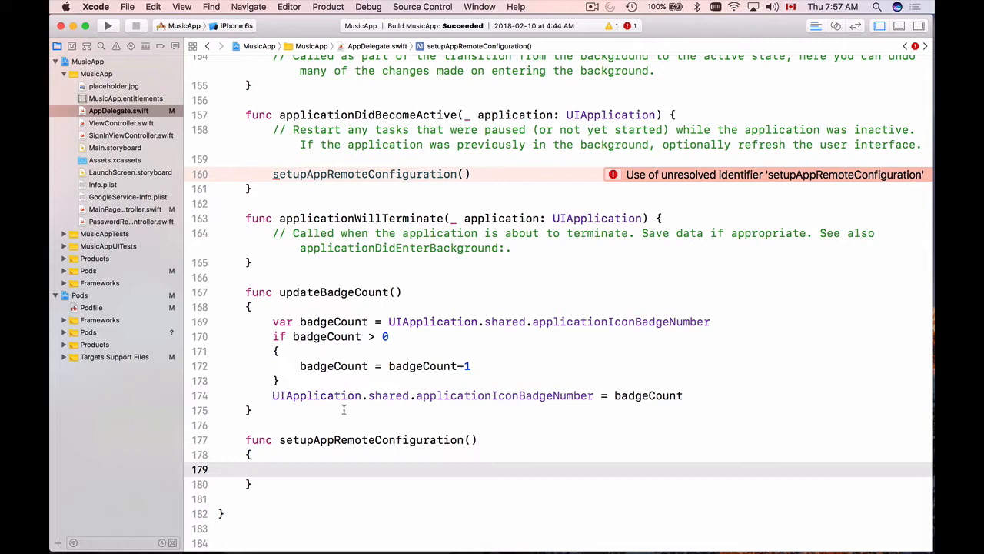
left_click(273, 469)
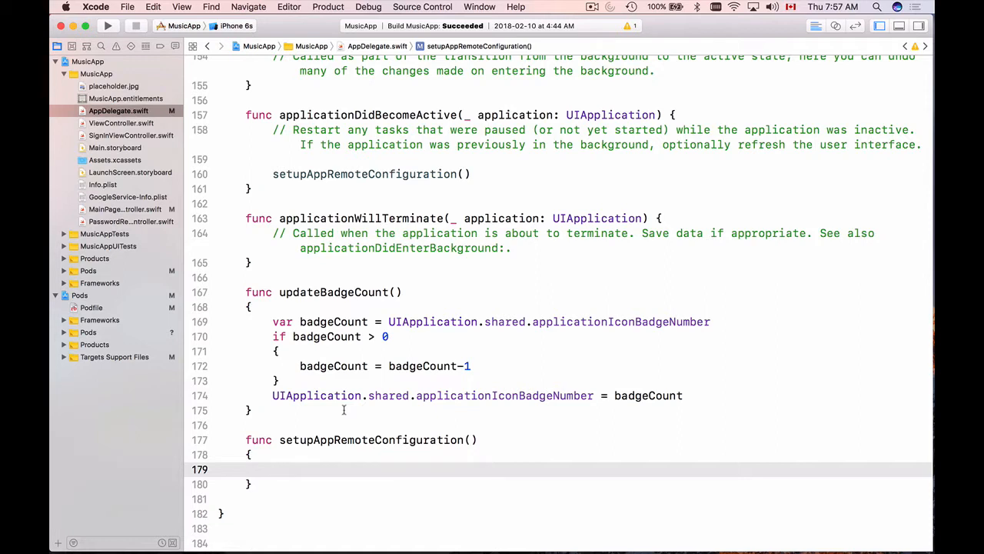
left_click(273, 469)
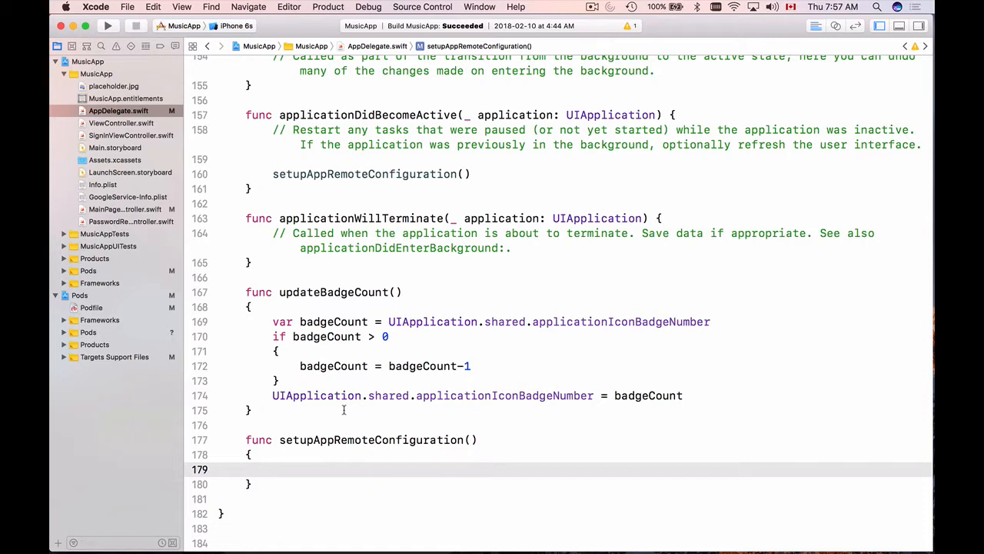
Add a RemoteConfig.remoteConfig().setDefaults(defaults:) call inside setupAppRemoteConfiguration, argument left unfilled
left_click(276, 469)
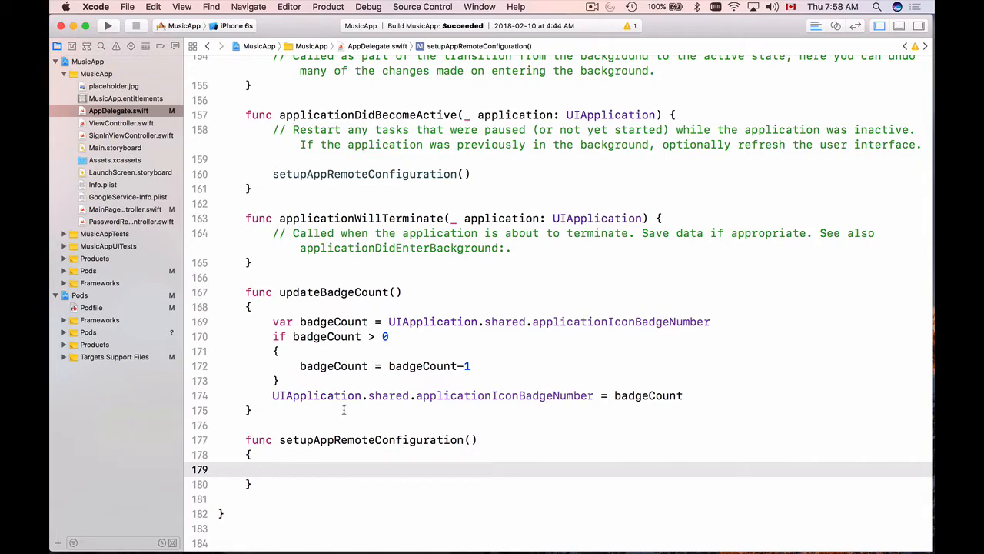
type("Remote")
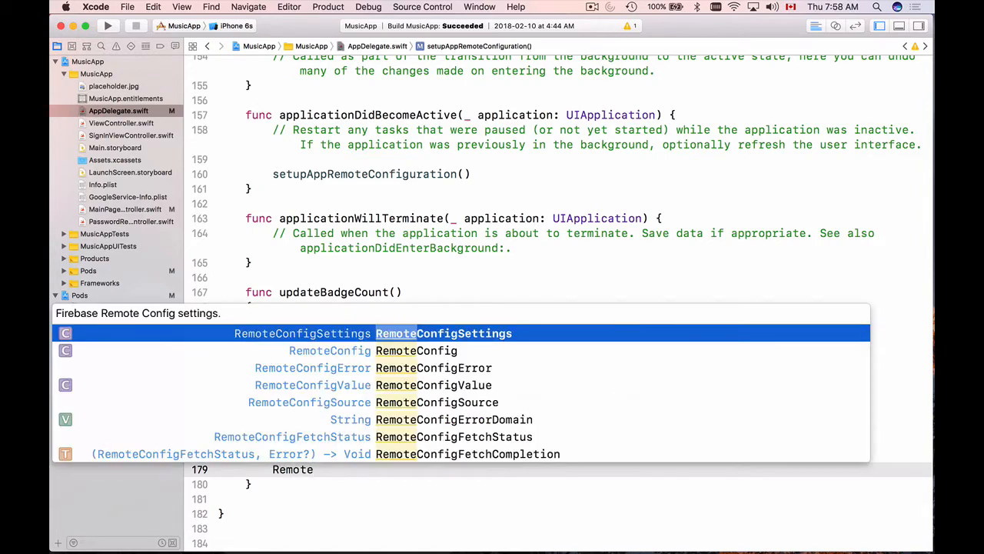
key("Down")
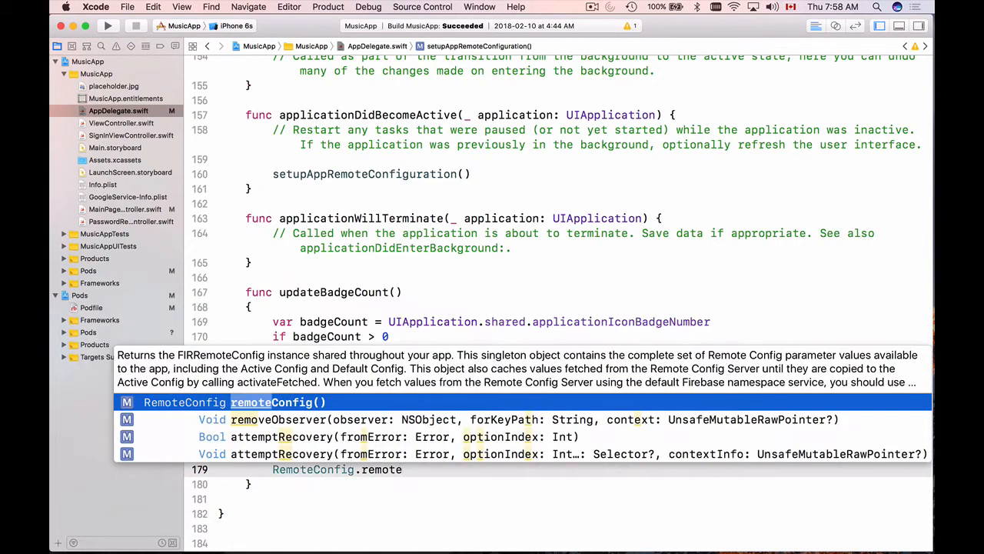
type(".")
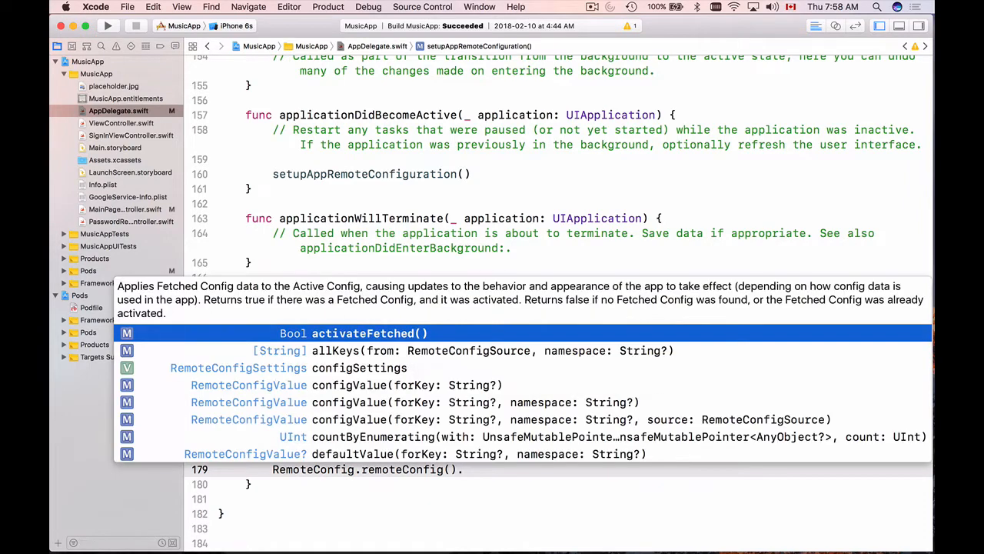
type(".")
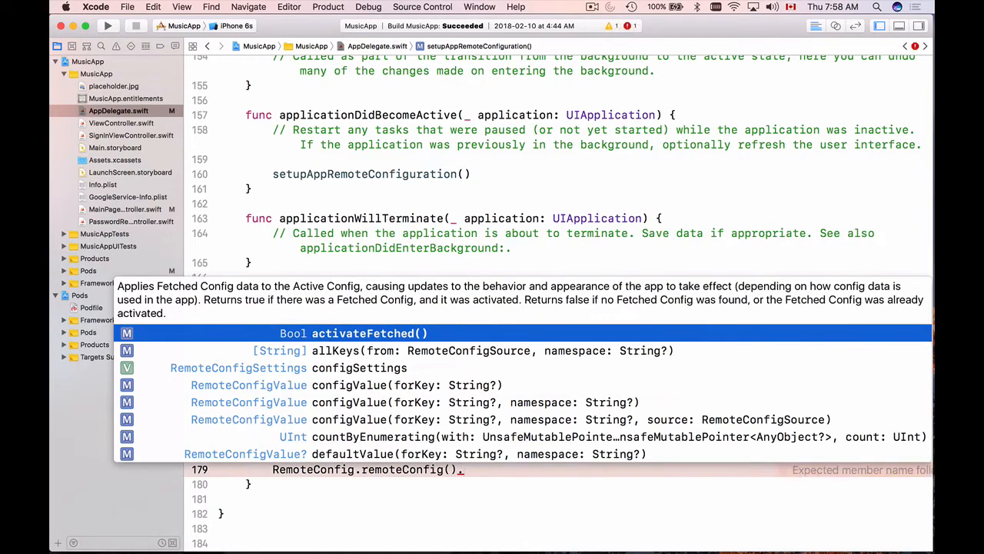
type("set")
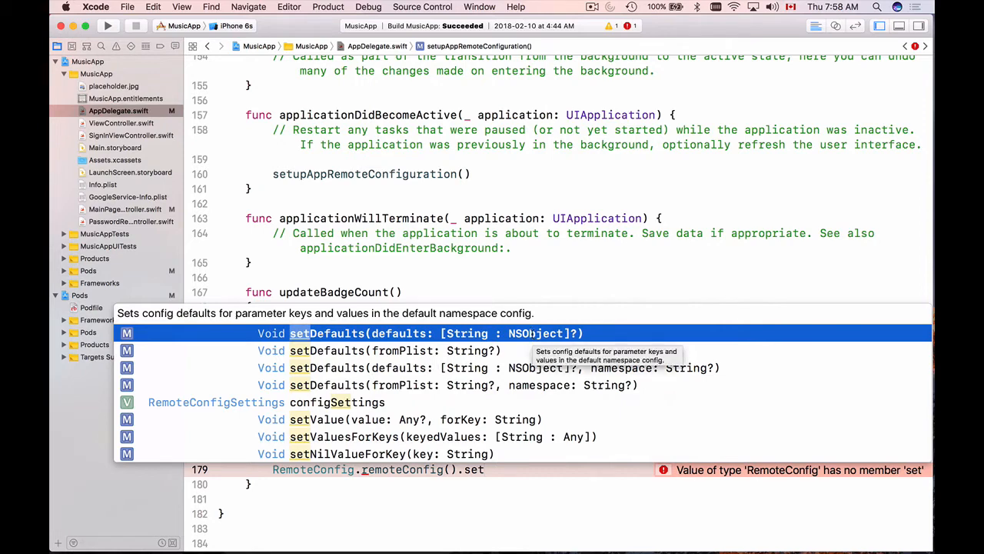
left_click(327, 333)
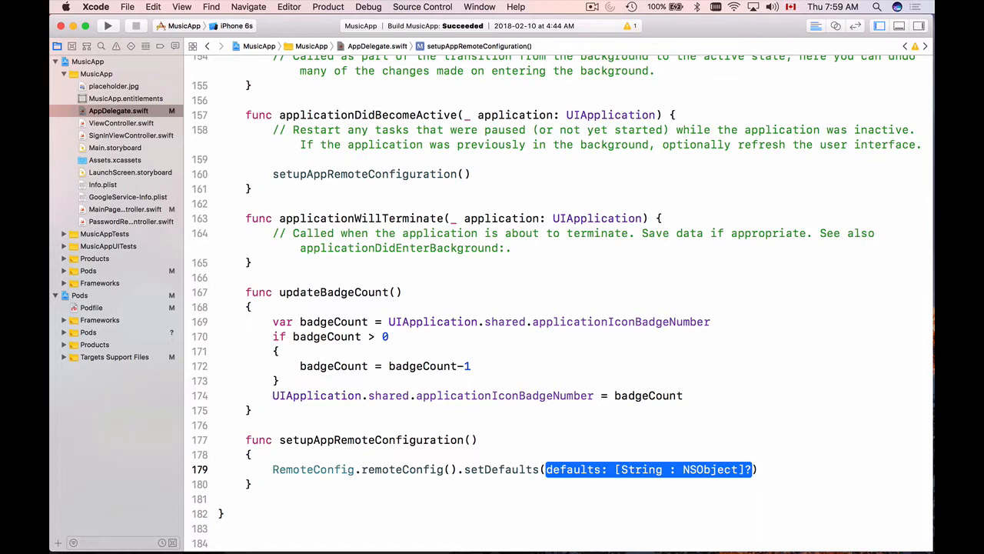
mouse_move(498, 469)
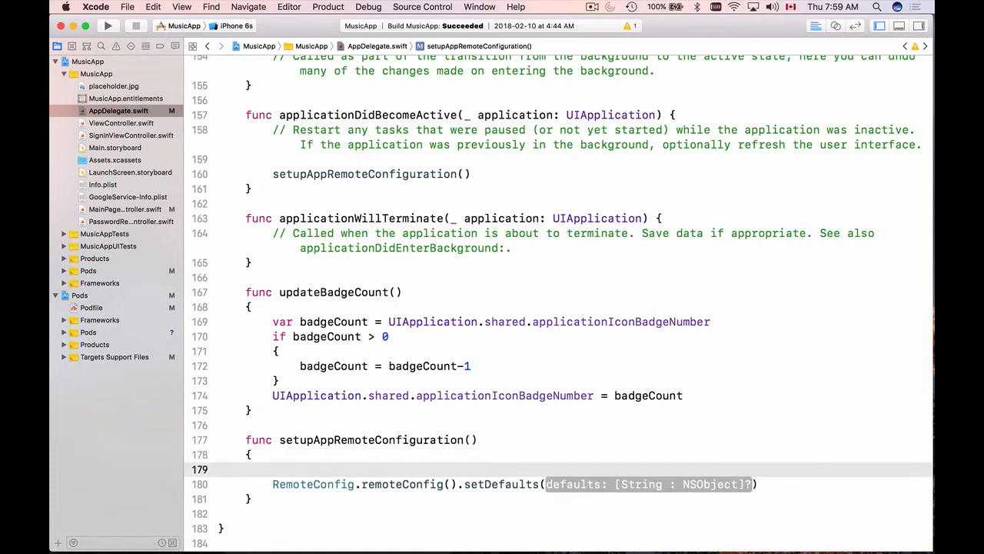
Define remoteConfigDefaultValues as ["isRegisterButtonEnabled": "true" as NSObject]
type("let remote")
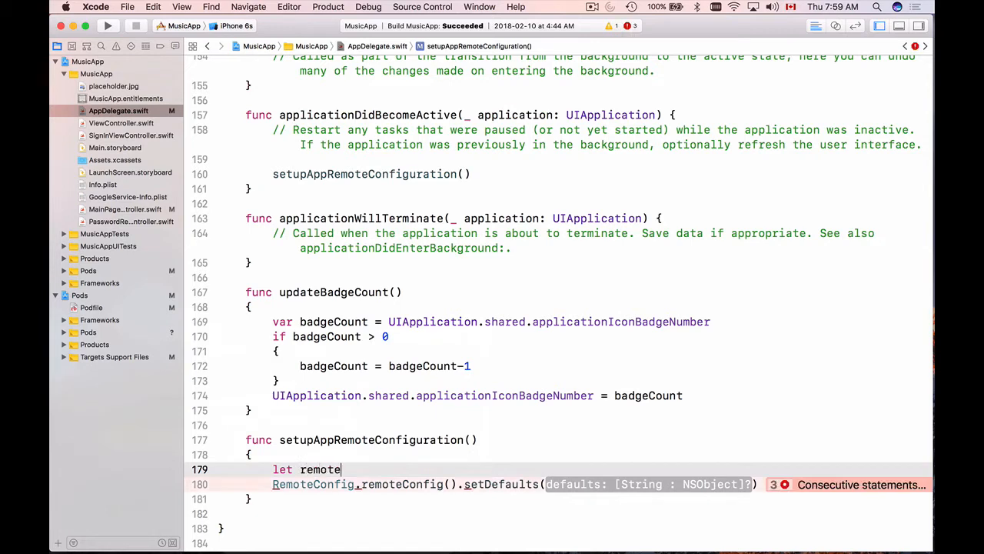
type("ConfigDefaultValues")
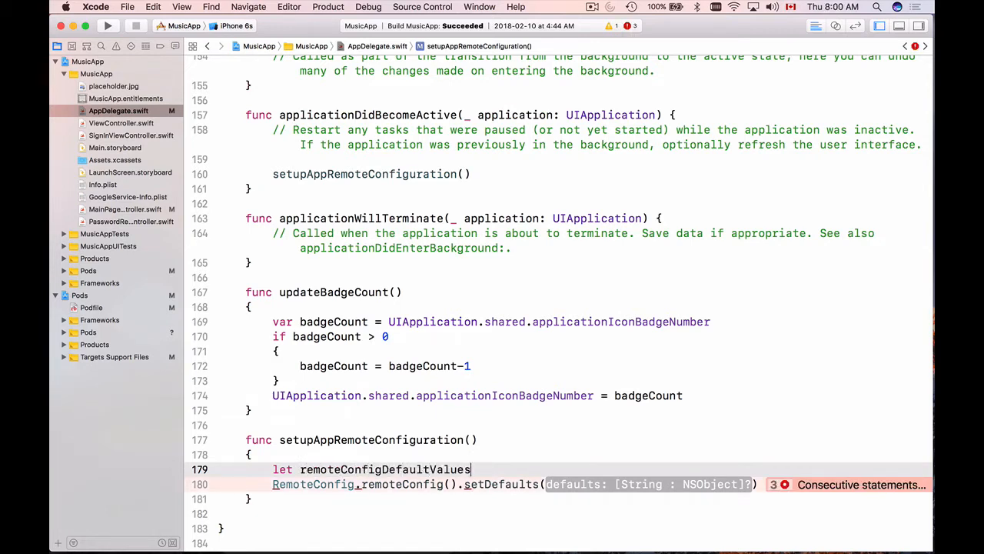
type("= []")
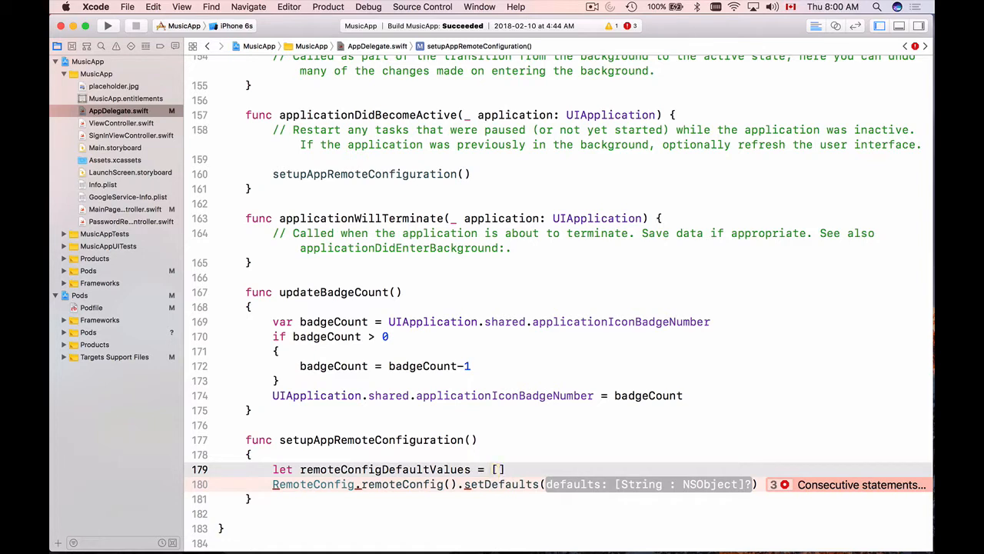
type("\"\"")
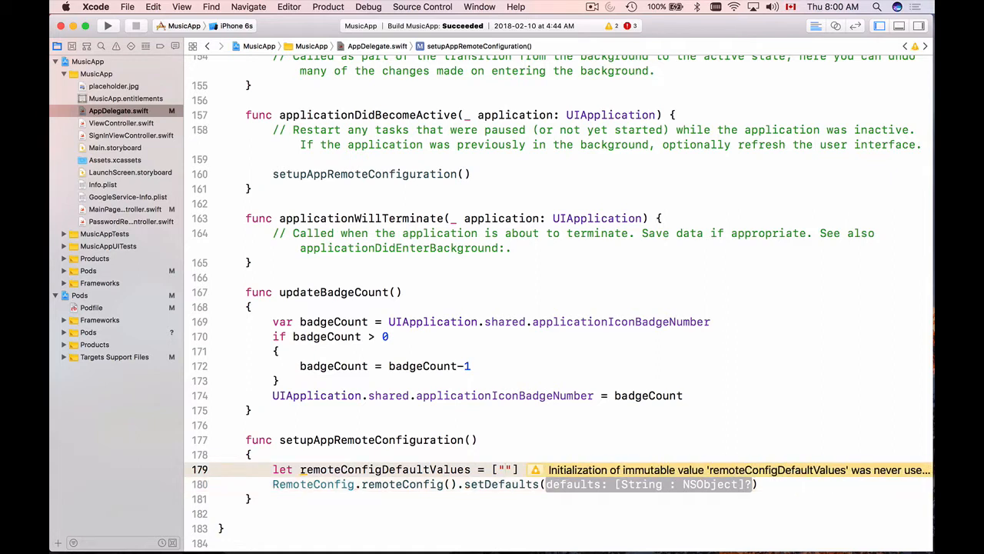
left_click(504, 469)
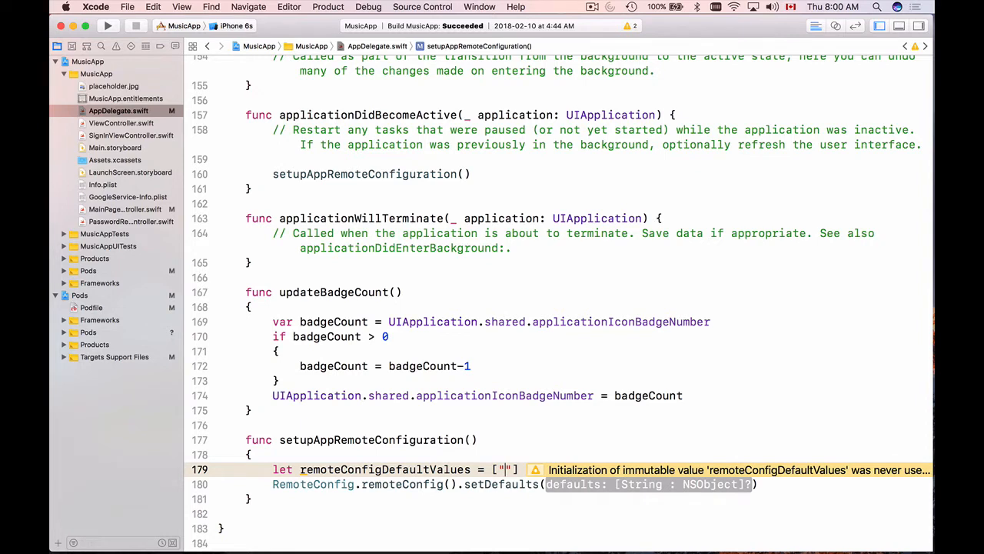
type("isRegist")
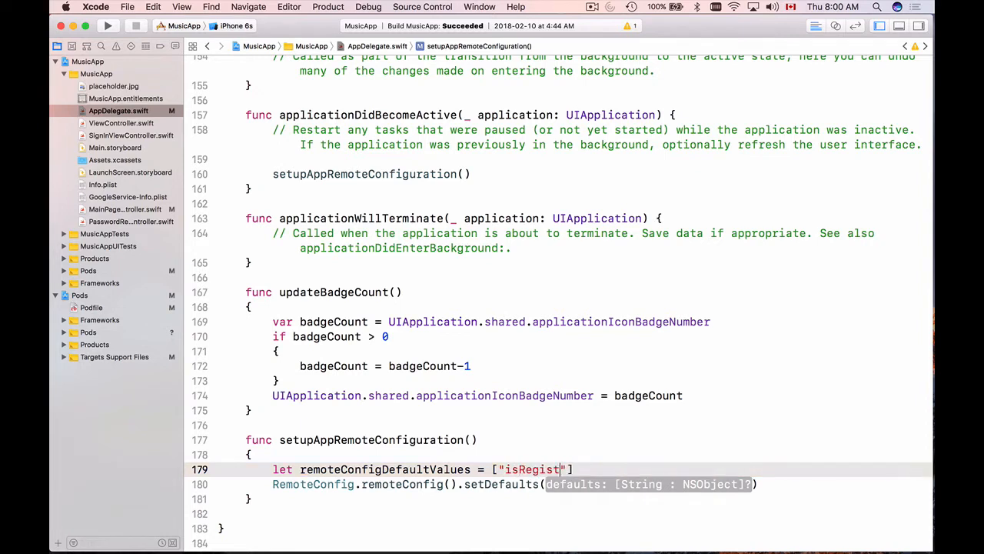
type("erButto")
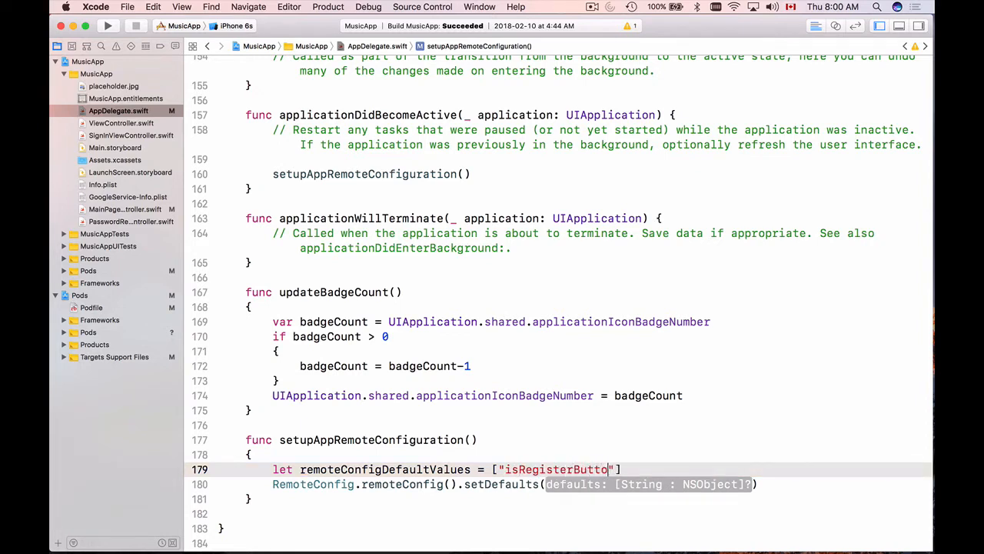
type("nEnabled")
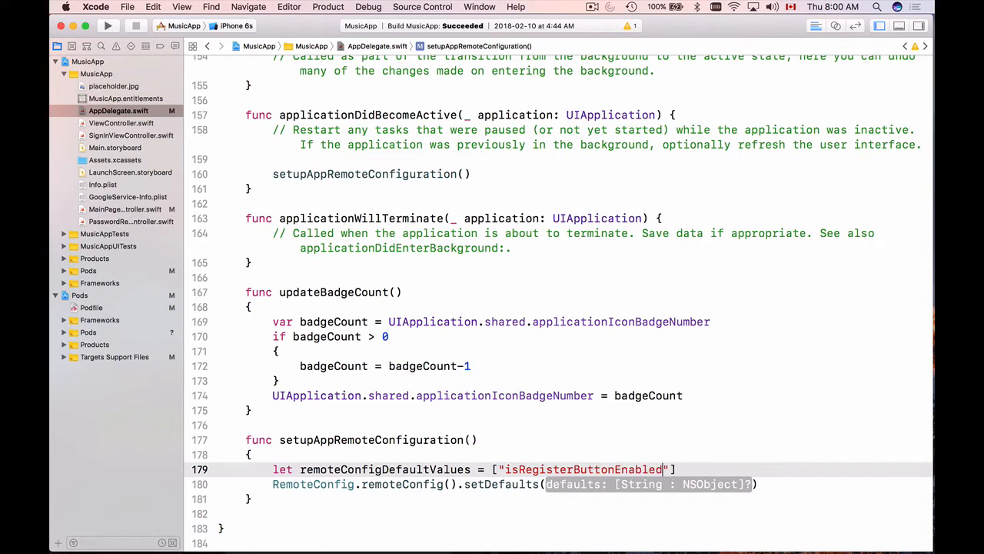
type(":\"t")
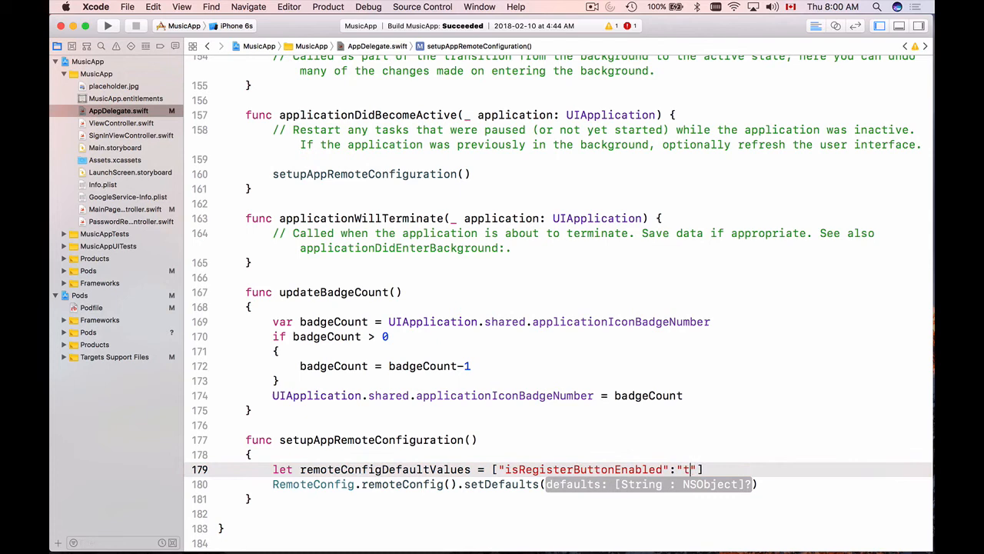
type("rue")
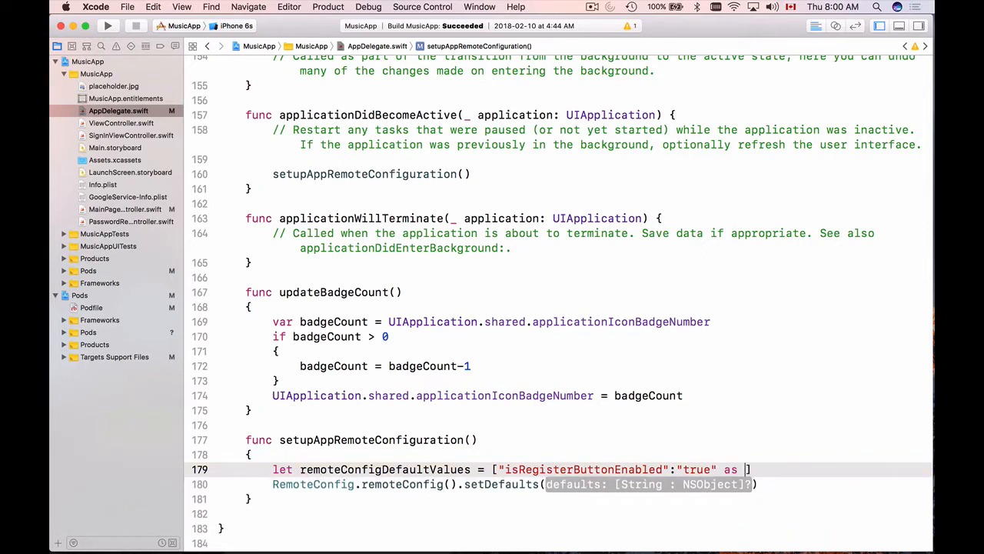
type("NSObject")
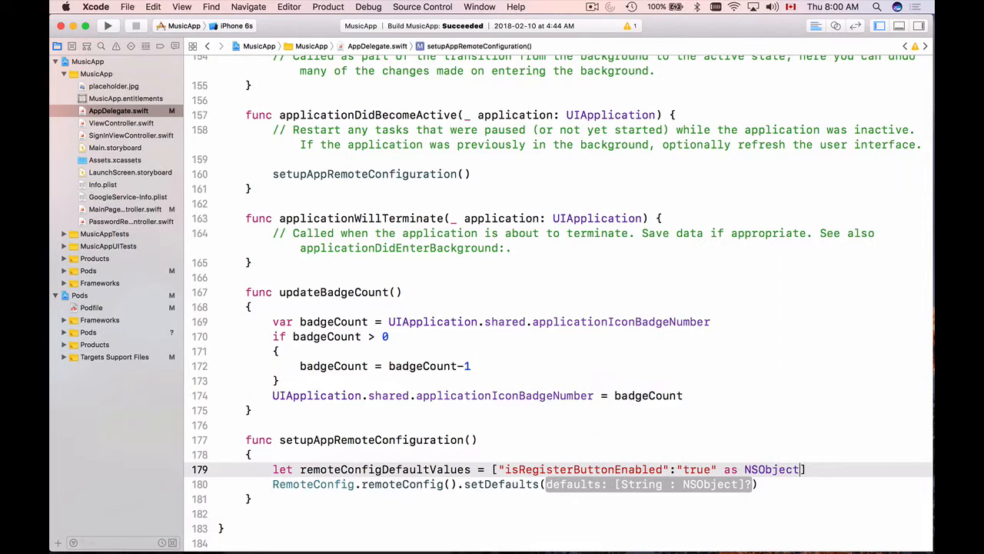
double_click(385, 469)
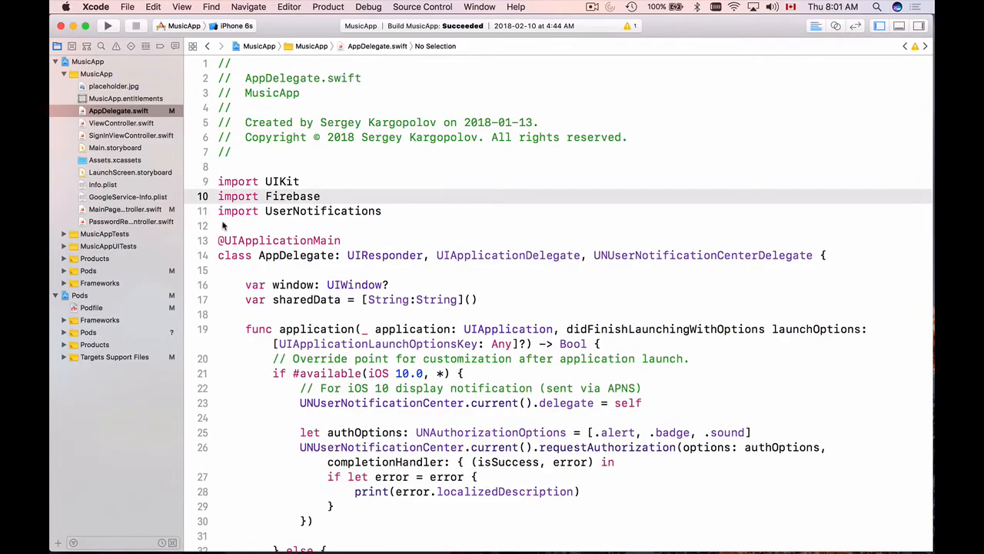
scroll("down", 3)
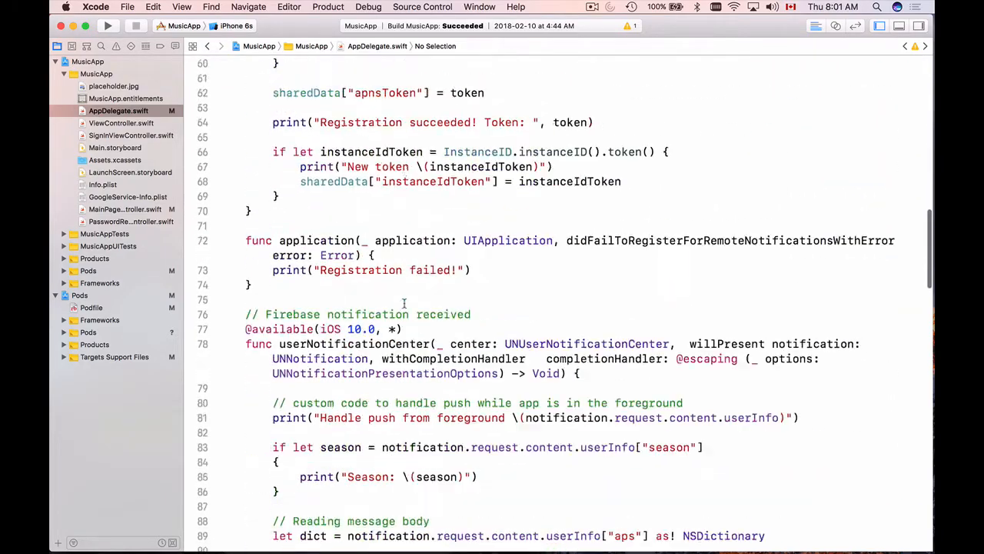
scroll("down", 3)
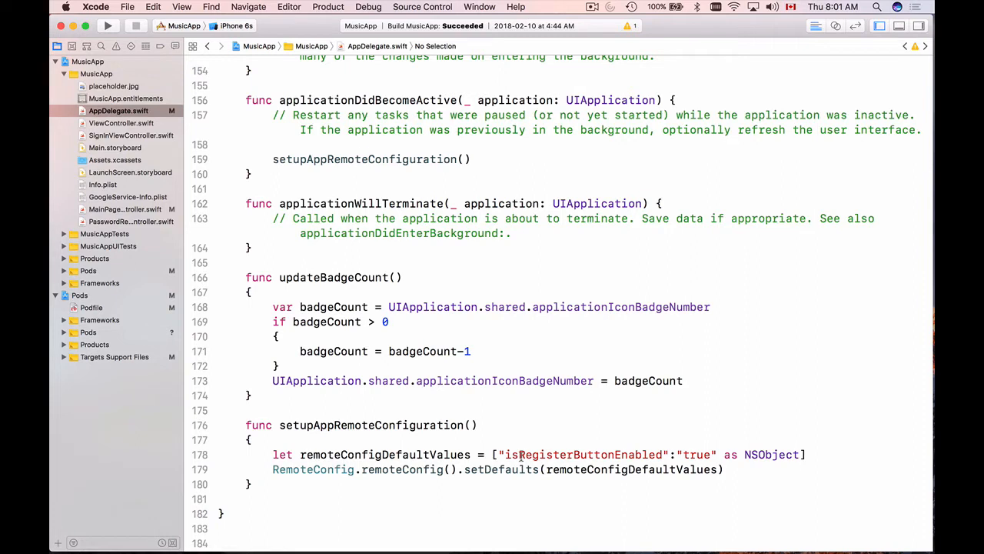
mouse_move(292, 226)
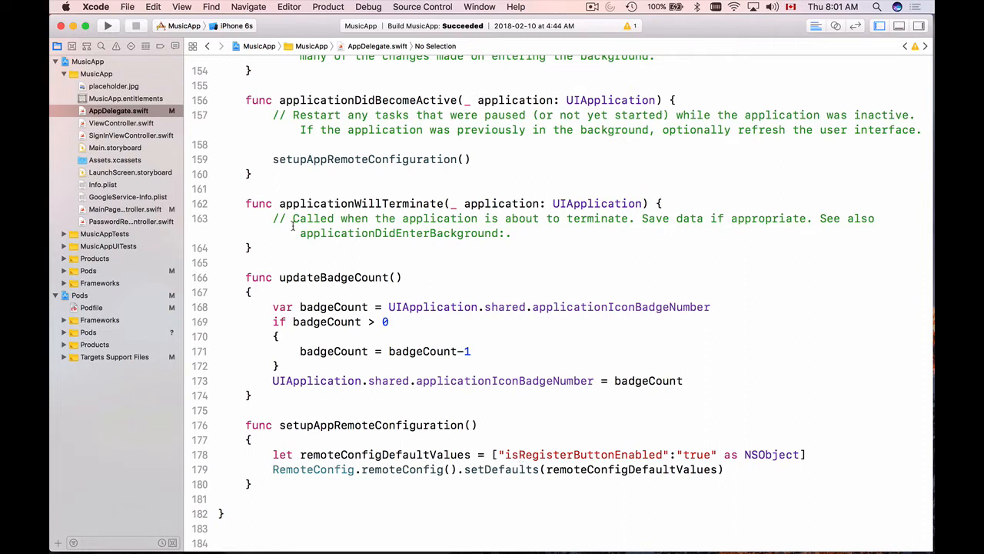
left_click(115, 148)
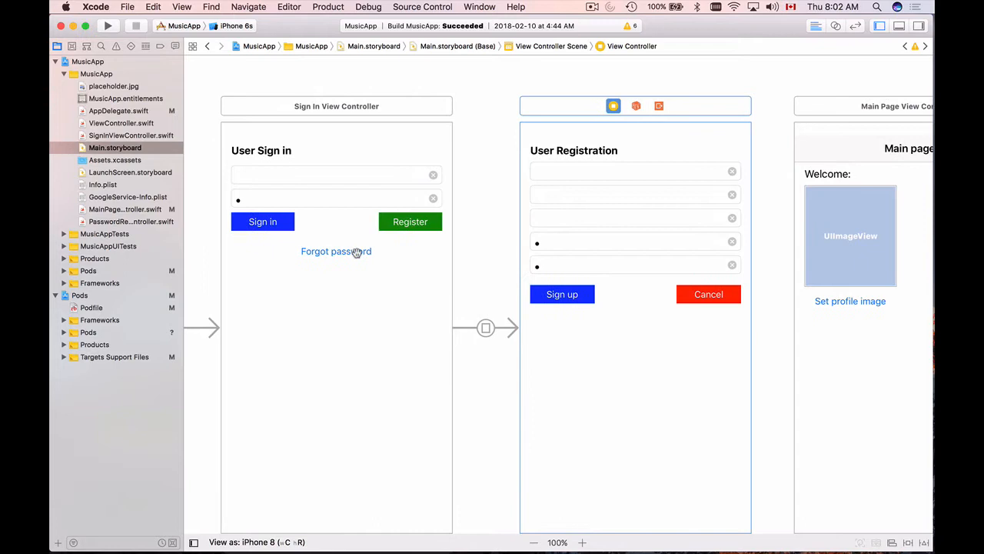
mouse_move(409, 238)
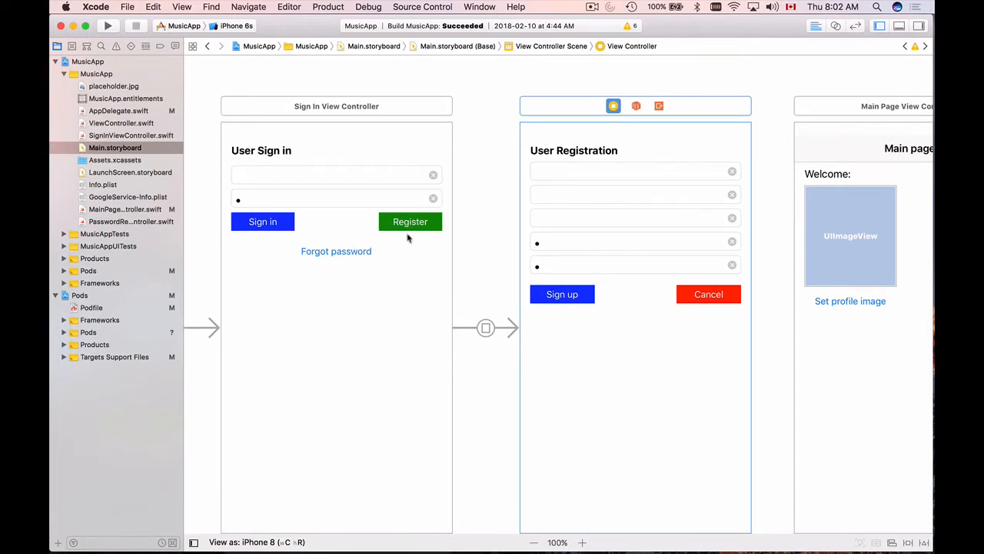
mouse_move(614, 106)
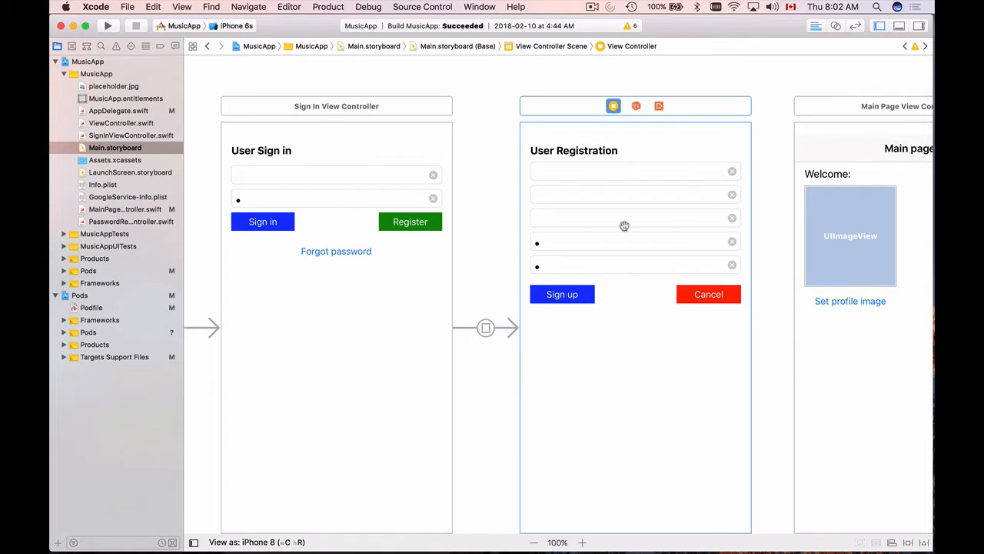
mouse_move(602, 260)
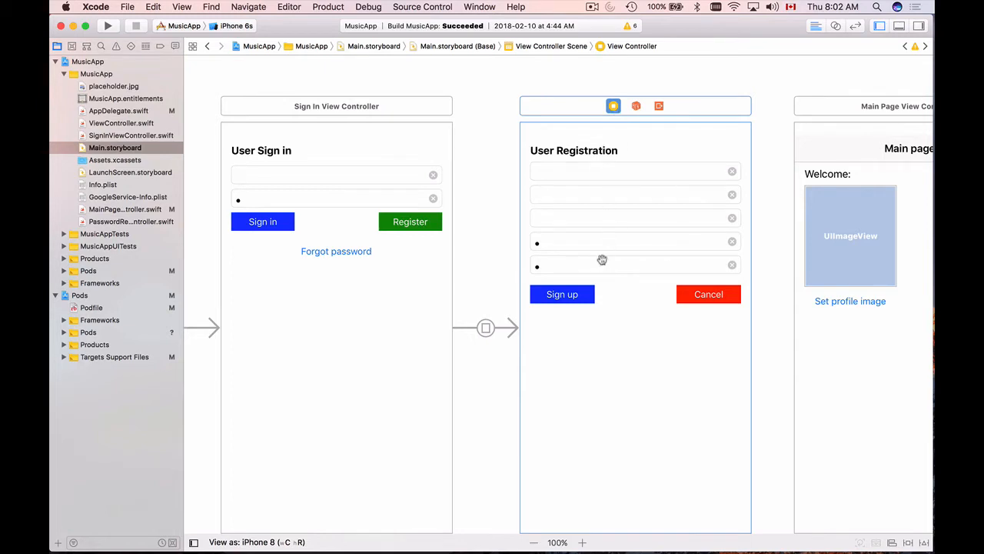
mouse_move(597, 321)
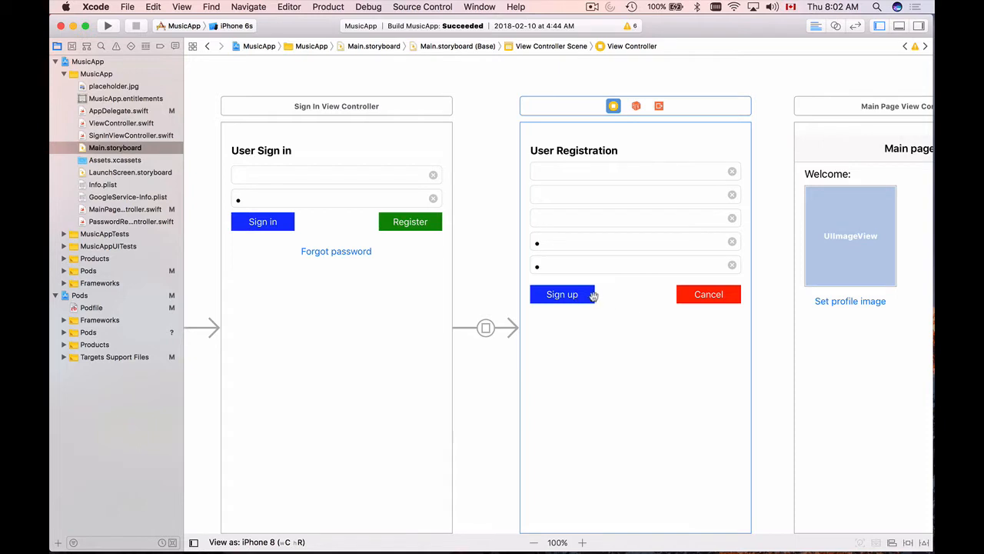
mouse_move(583, 296)
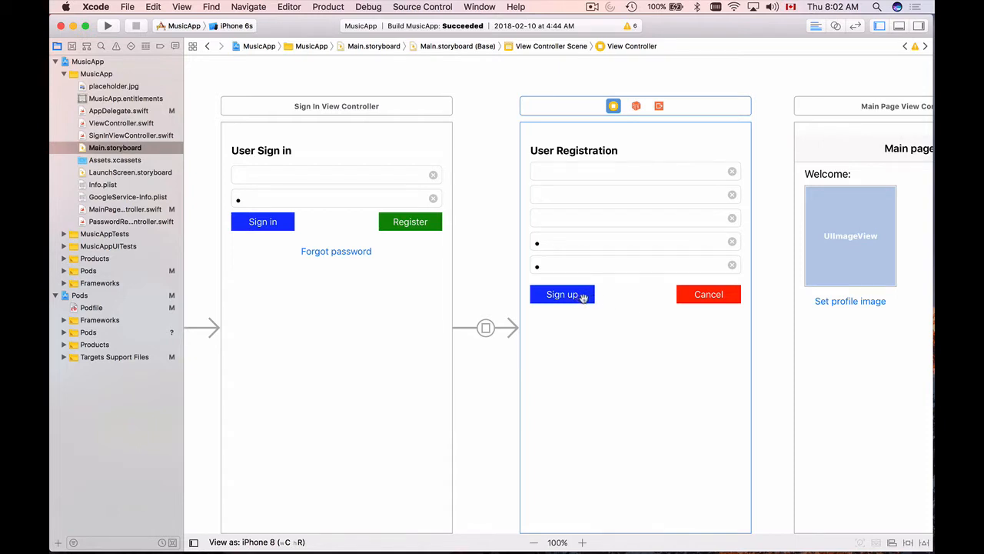
mouse_move(574, 306)
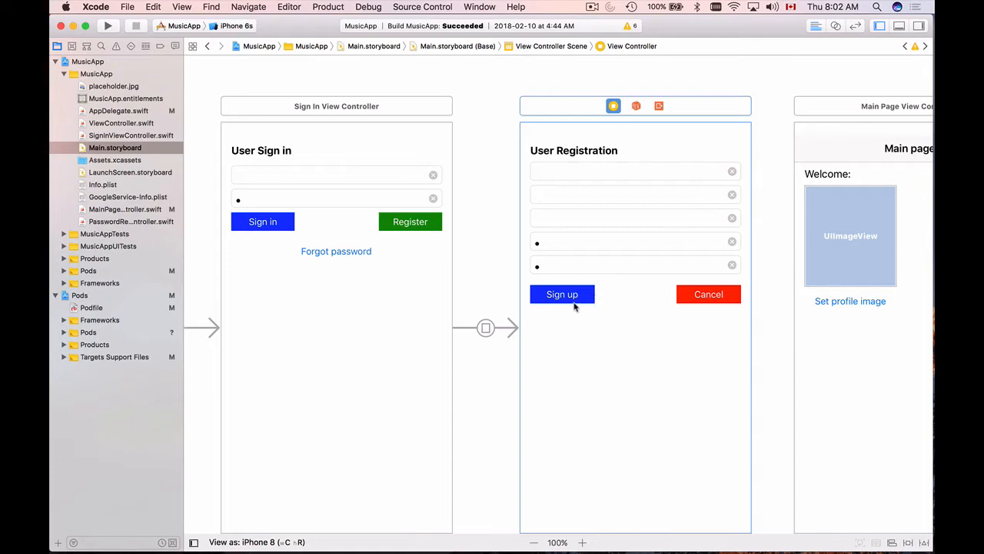
mouse_move(589, 299)
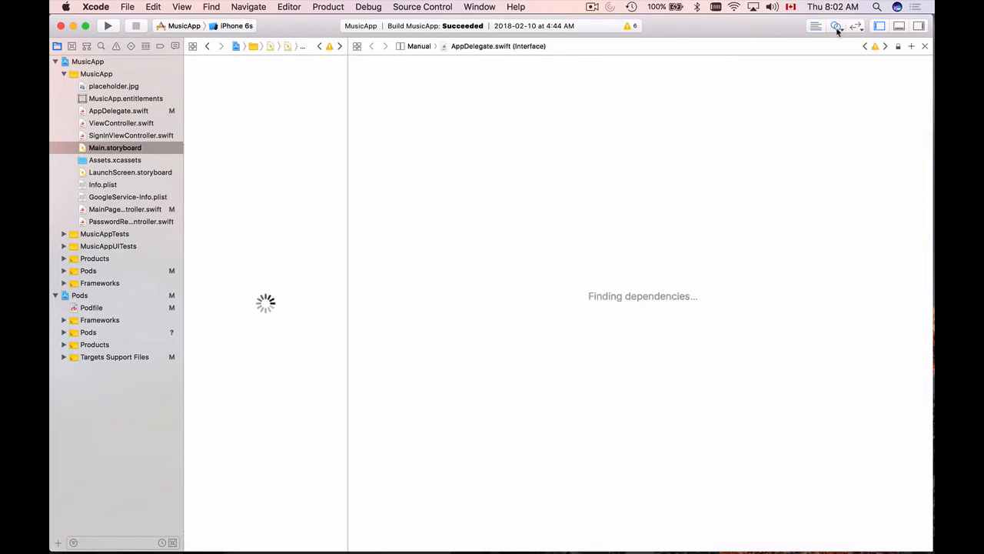
Show ViewController.swift beside the storyboard and create a signupButton outlet from Sign up
left_click(419, 46)
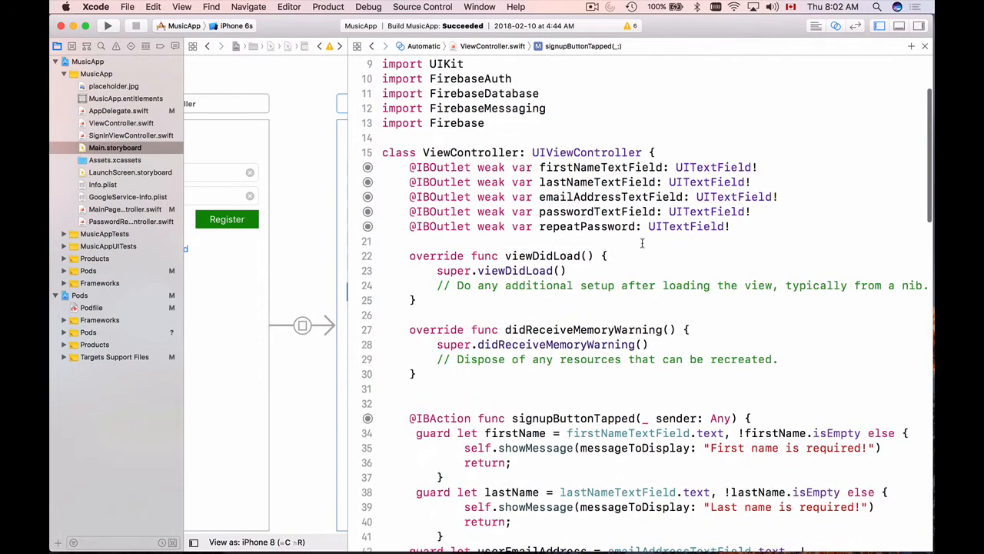
mouse_move(346, 248)
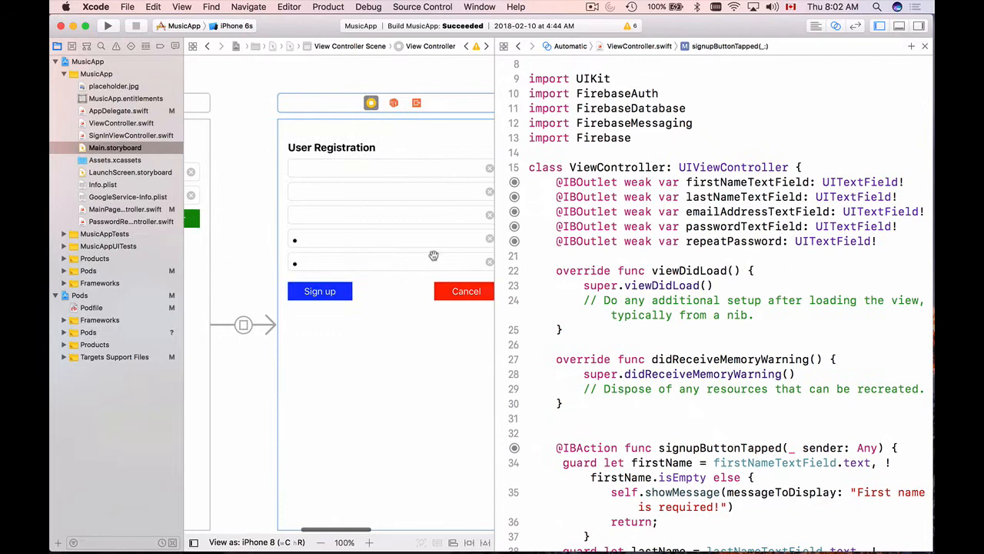
left_click(319, 290)
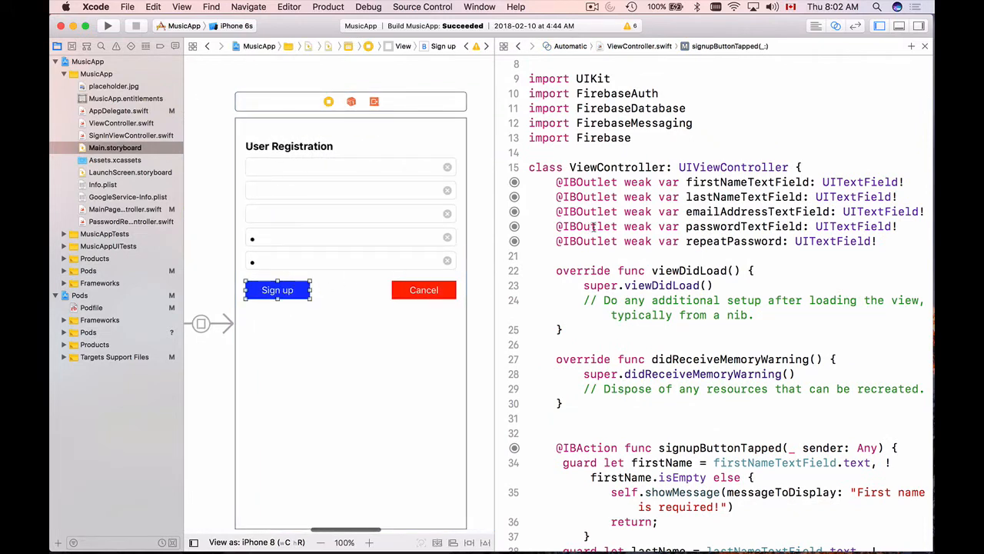
mouse_move(343, 283)
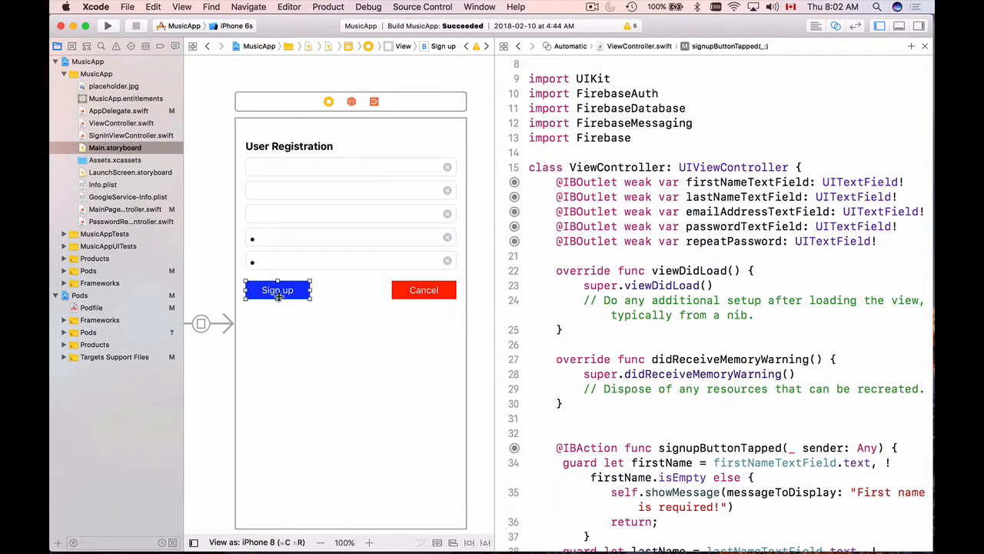
left_click_drag(277, 290, 561, 250)
type("signupButton")
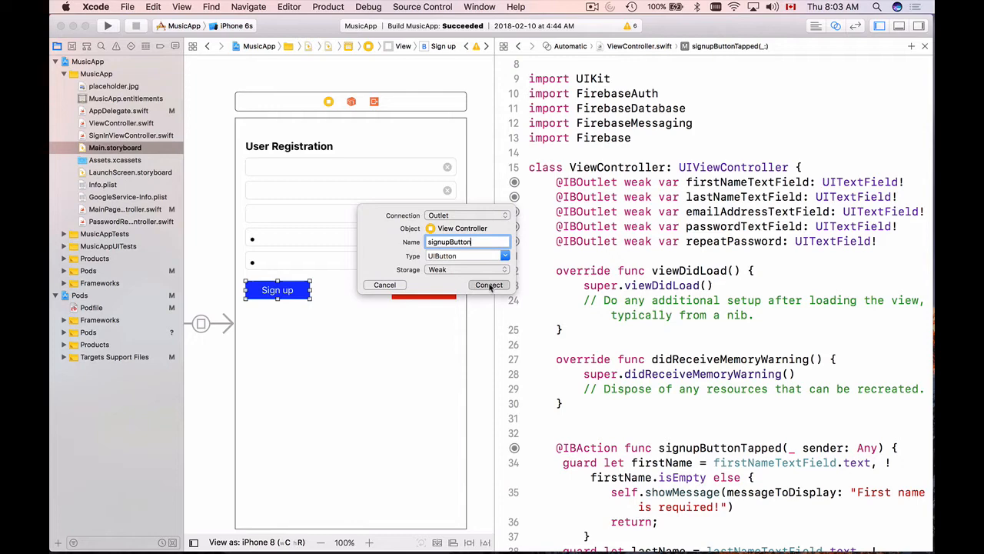
left_click(489, 285)
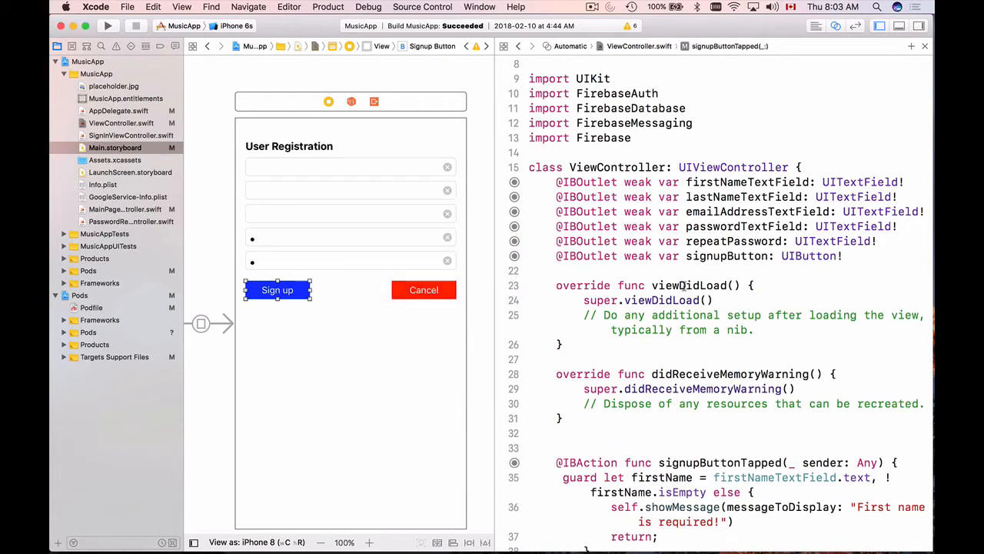
Add override func viewDidAppear below viewDidLoad, calling super.viewDidAppear(animated)
scroll("down", 3)
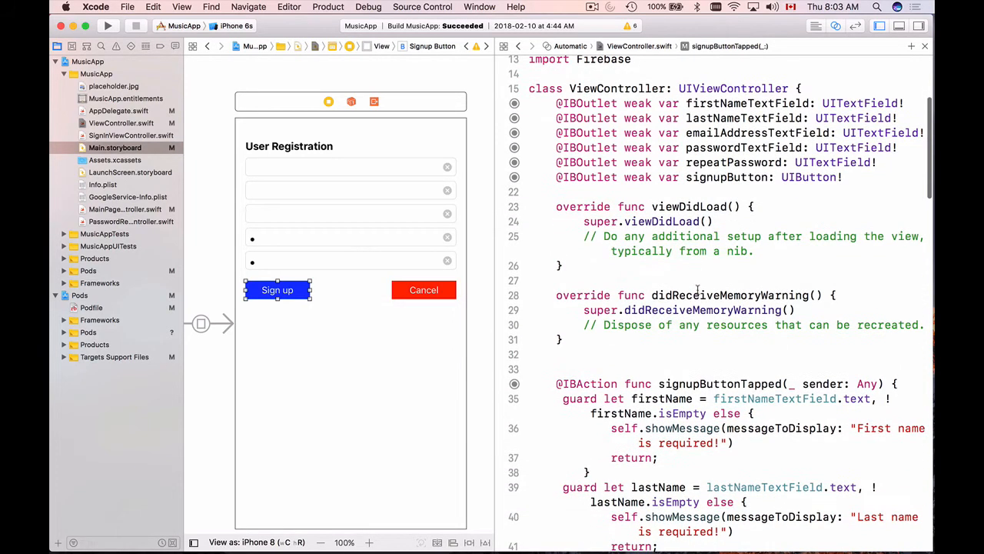
left_click(562, 265)
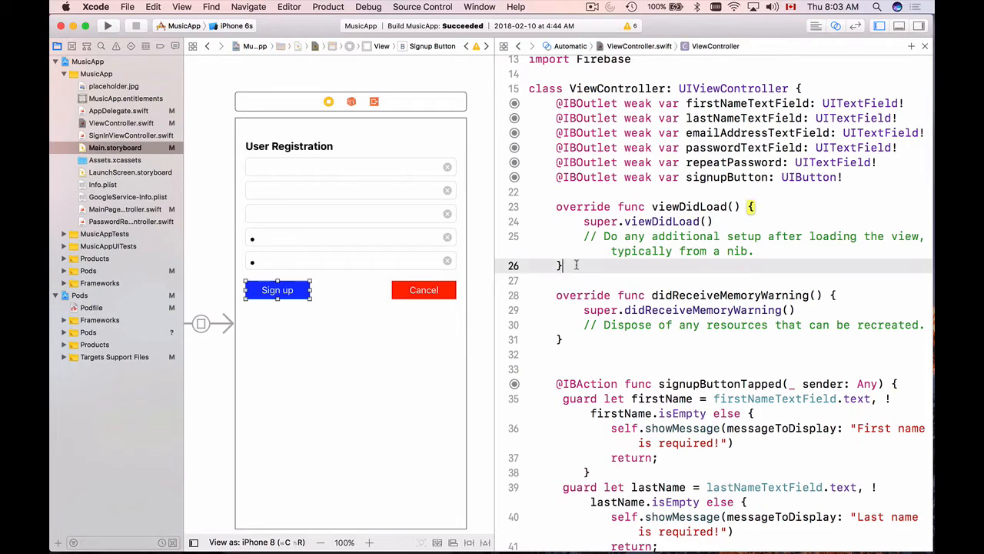
key("Return")
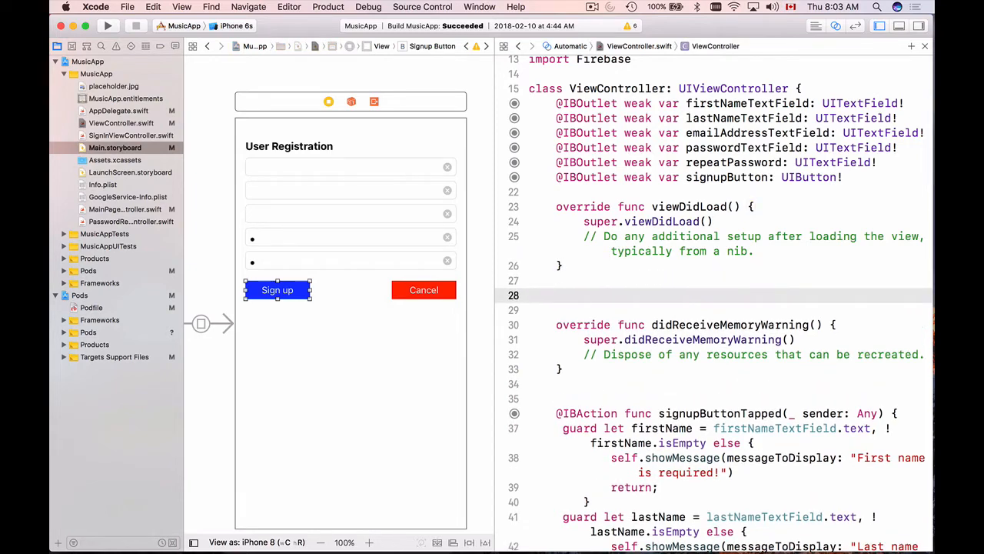
left_click(556, 295)
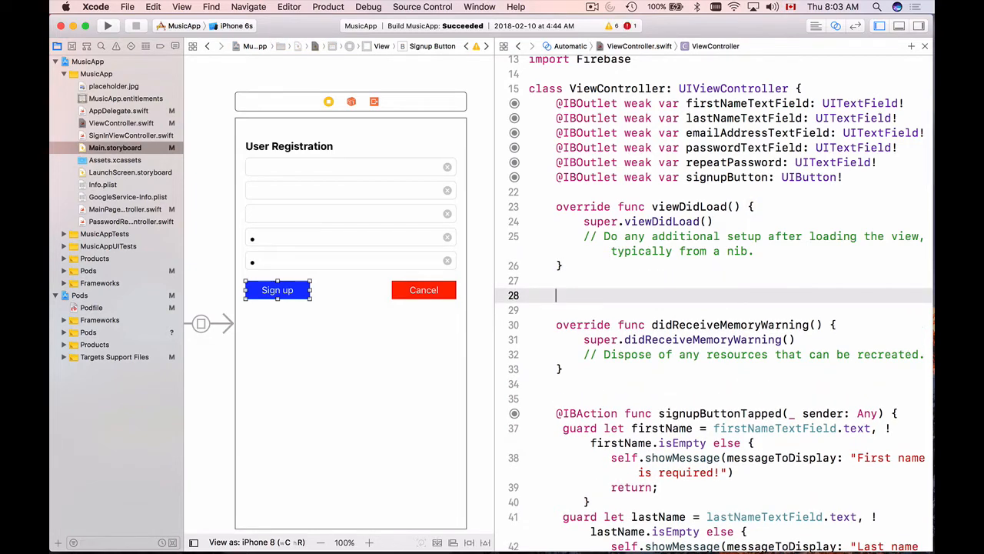
type("override func viewDidAppear(_ animated: Bool) {")
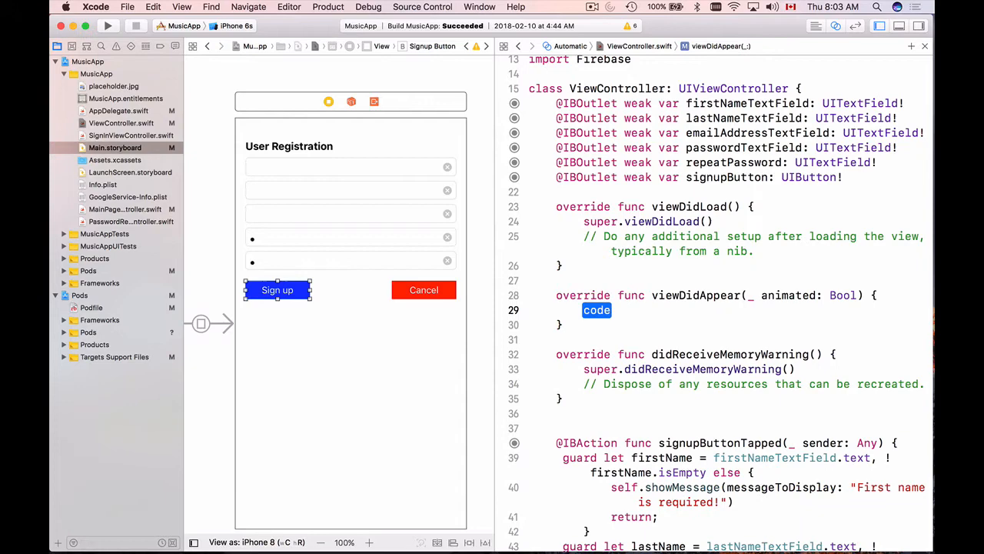
type("super.")
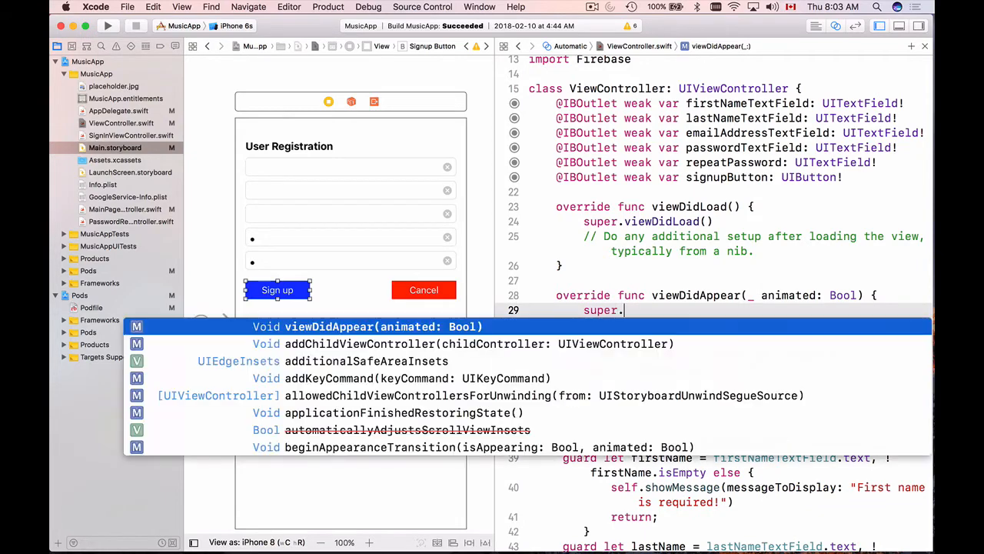
left_click(367, 326)
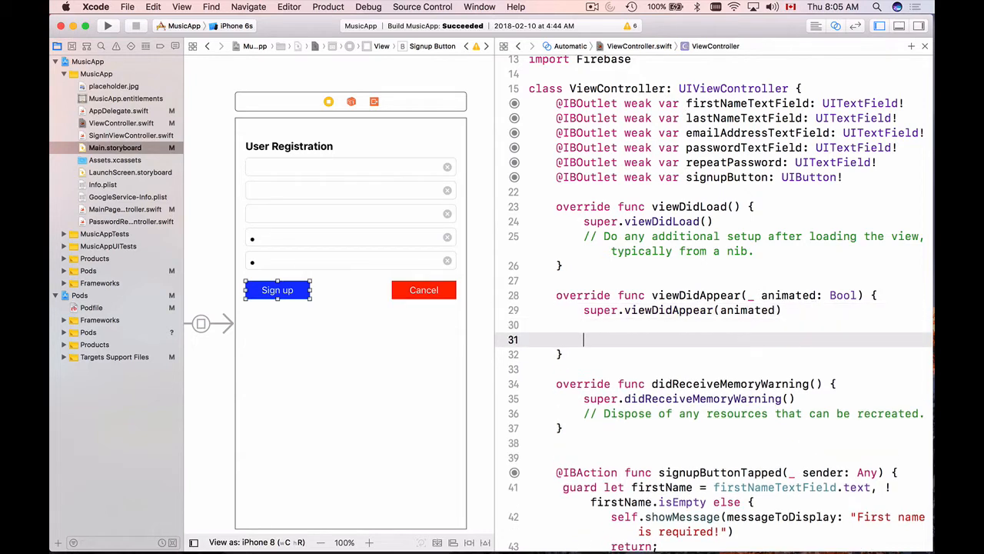
Begin a let isRegisteredButtonEnabled constant declaration inside viewDidAppear
left_click(599, 340)
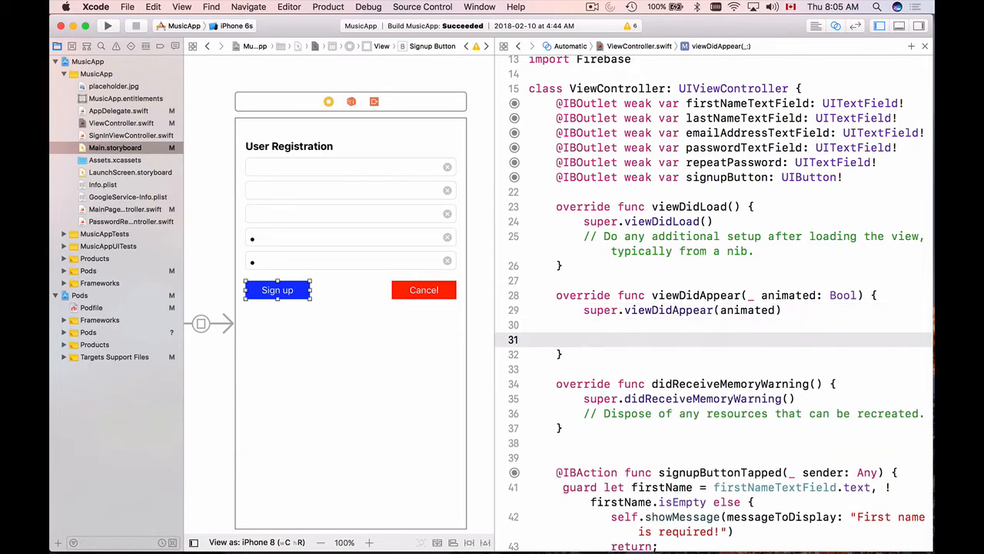
type("let")
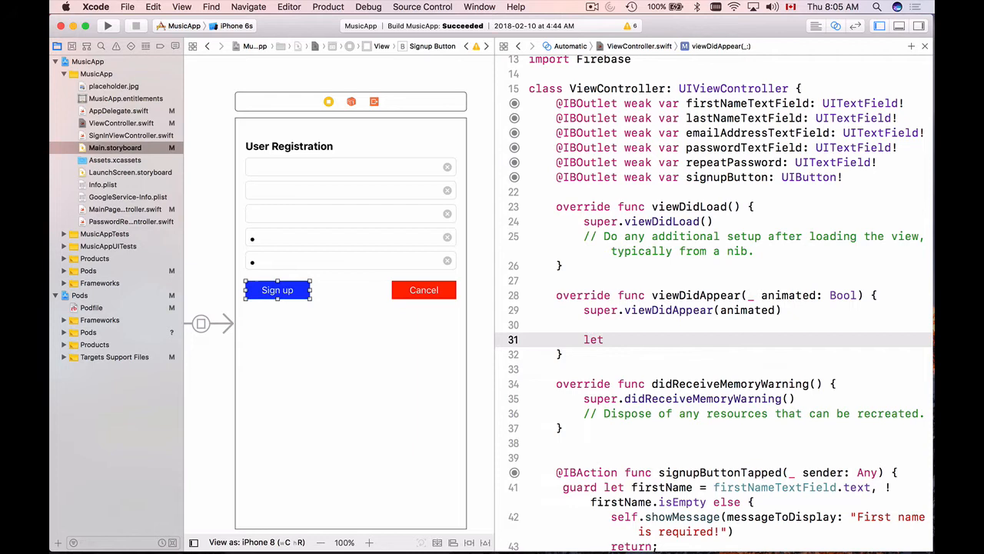
type("is")
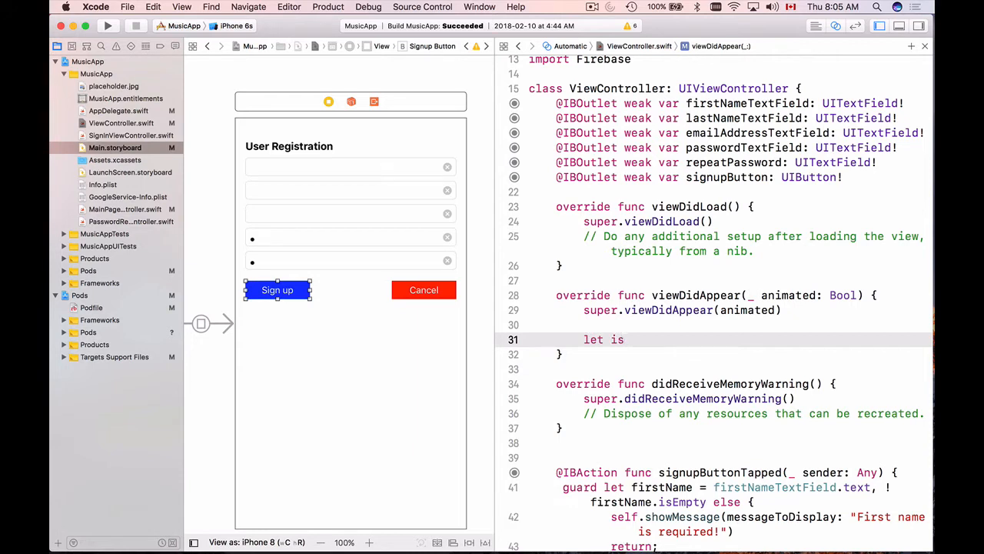
type("Registere")
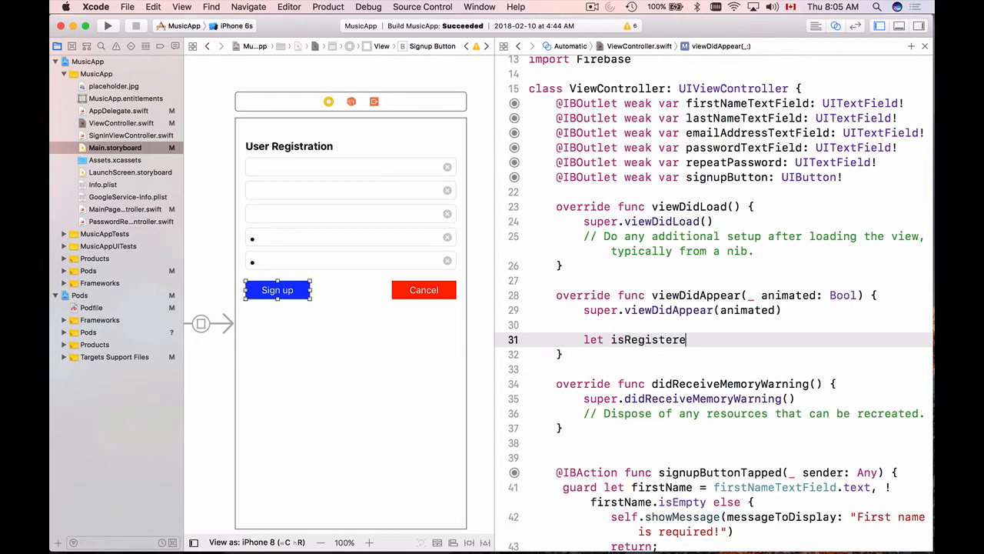
type("dButtonE")
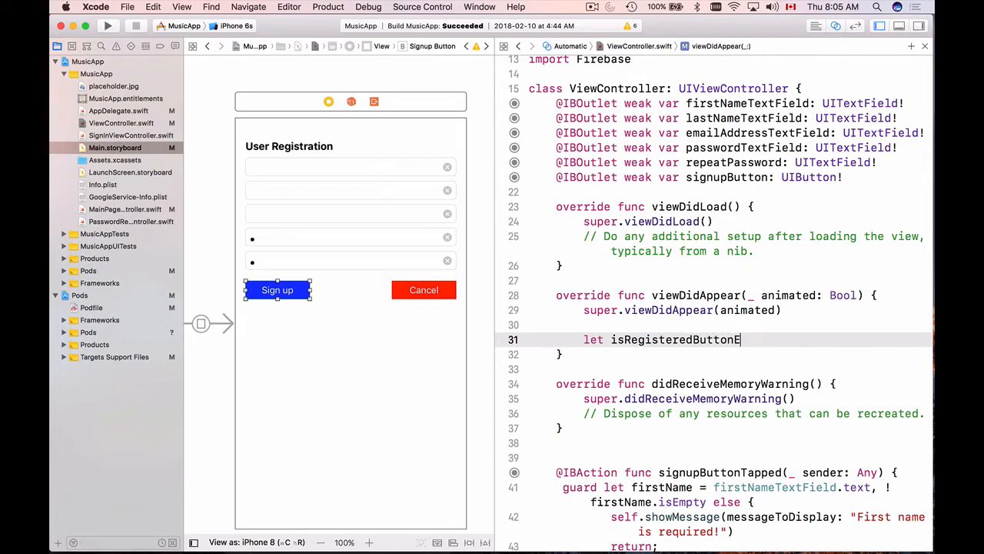
type("nabled =")
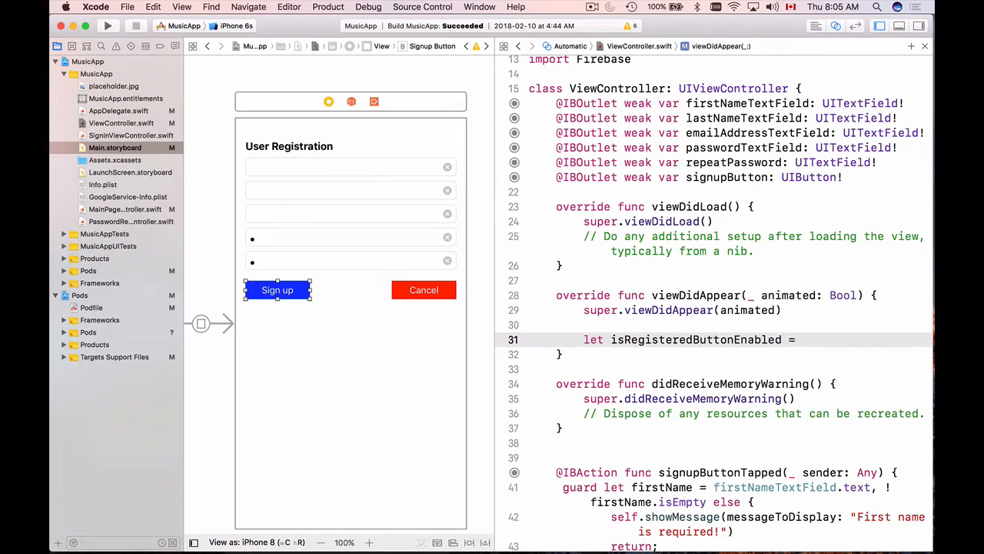
Assign it RemoteConfig.remoteConfig().configValue(forKey: "isRegisteredButtonEnabled").boolValue
type("RemoteConfig")
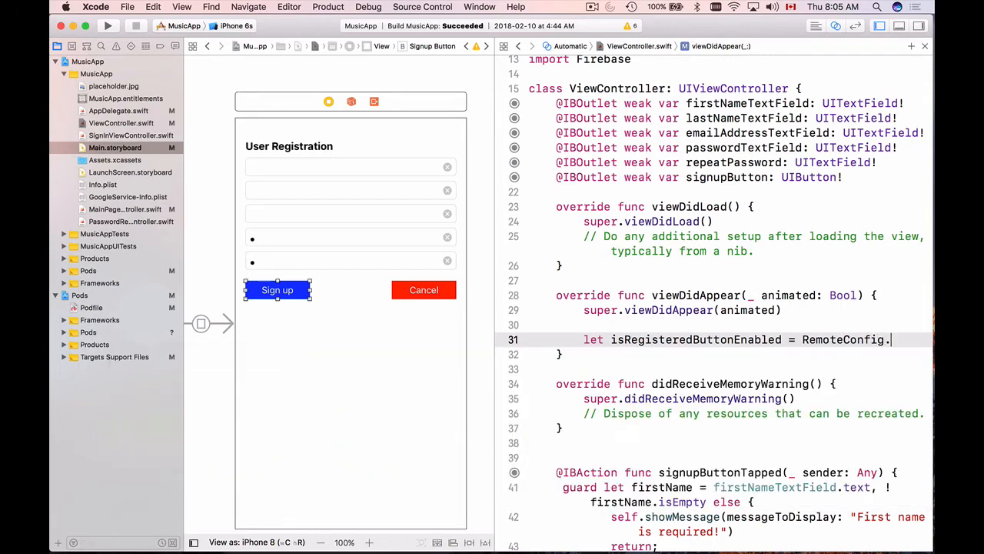
type(".")
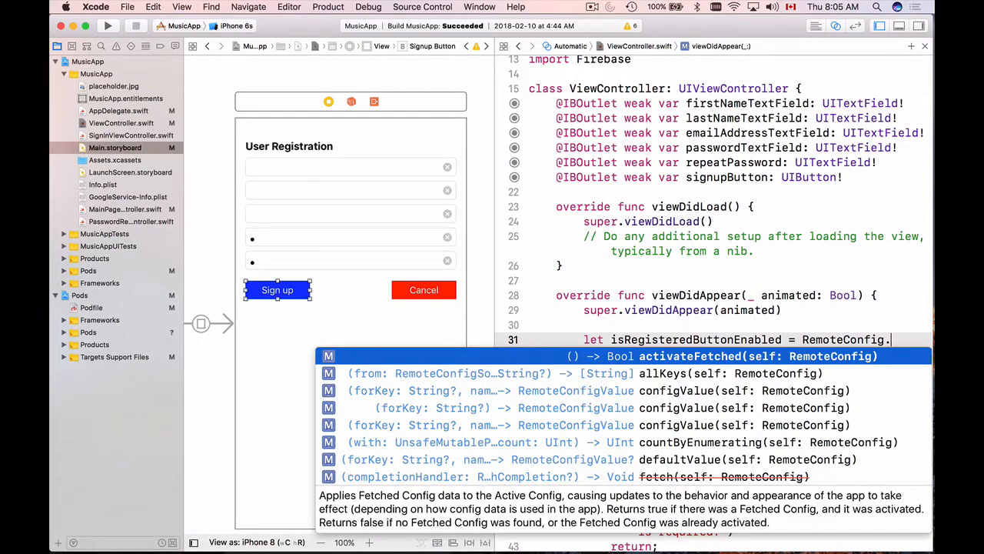
type("remoteConfig(")
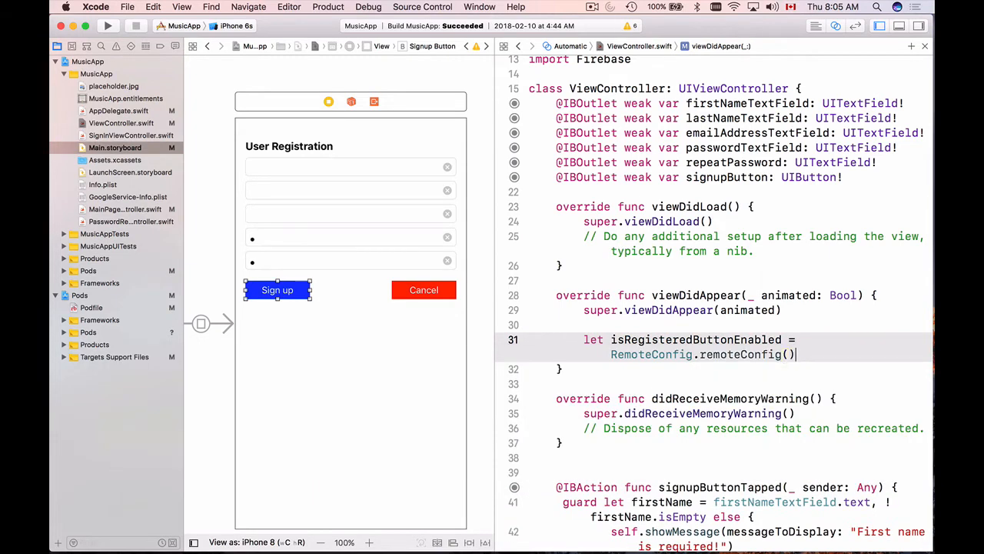
type(".")
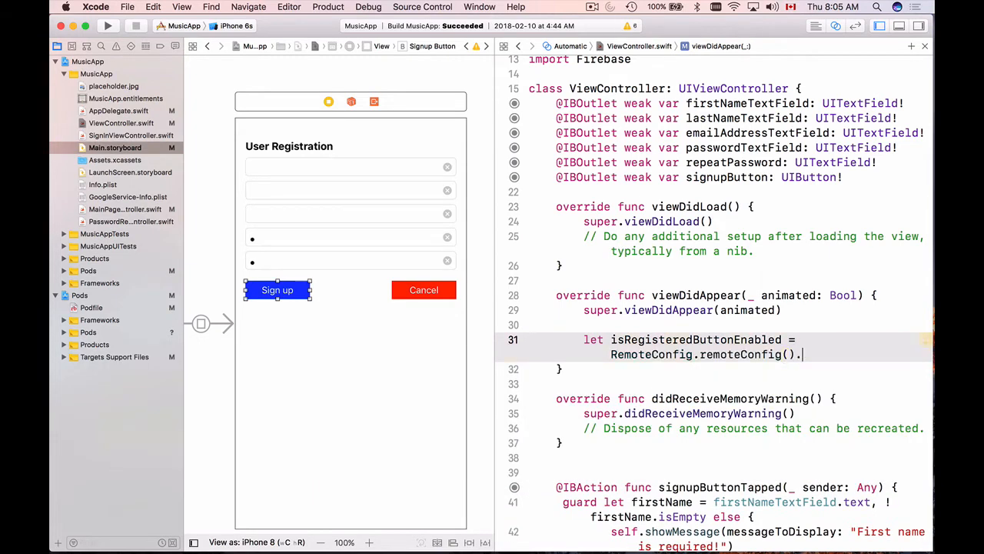
type("configValue(forKey:")
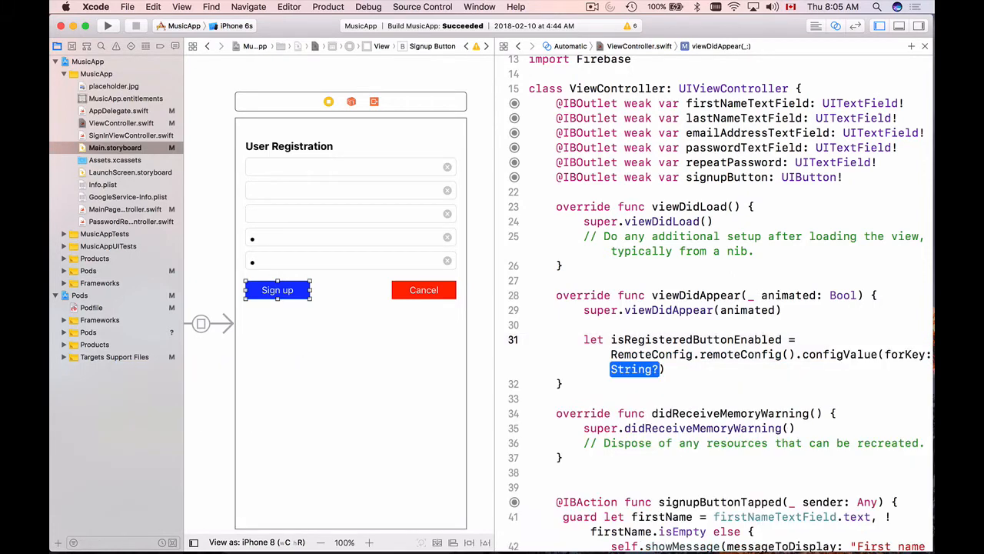
double_click(696, 340)
type("\"")
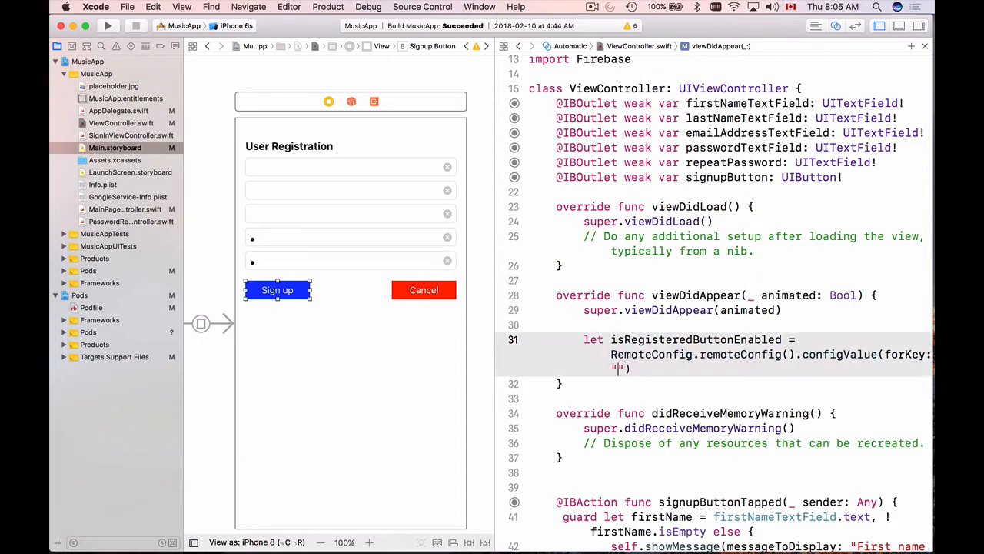
type("isRegisteredButtonEnabled")
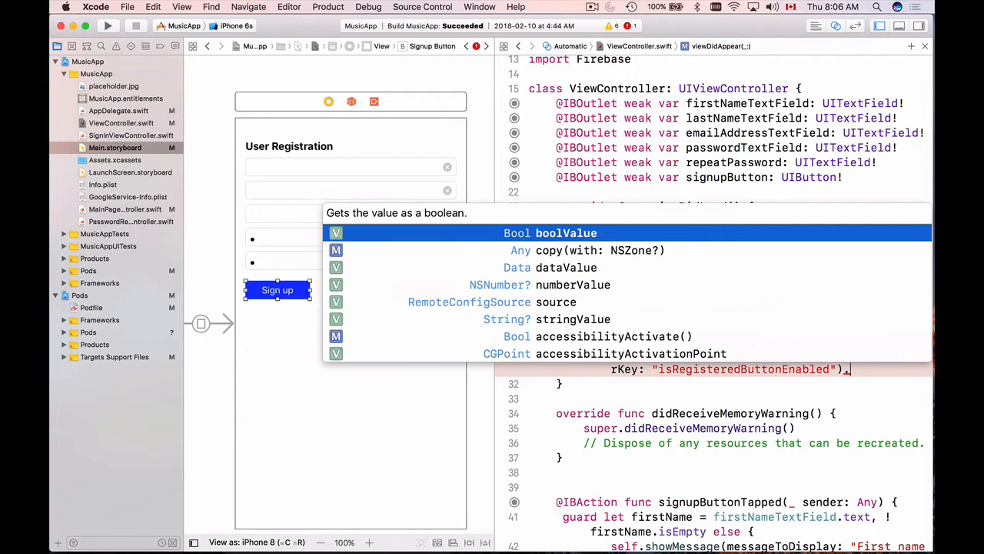
mouse_move(626, 341)
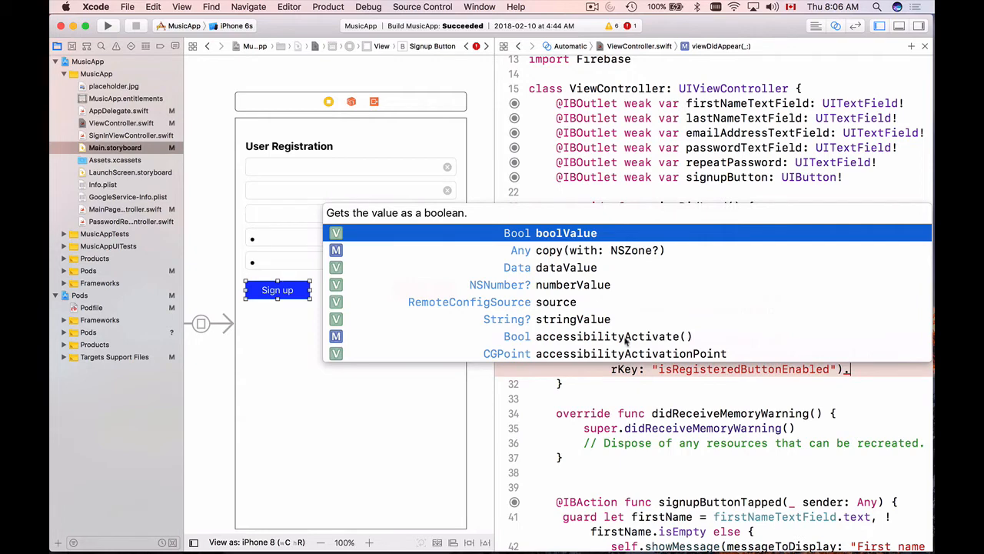
mouse_move(573, 240)
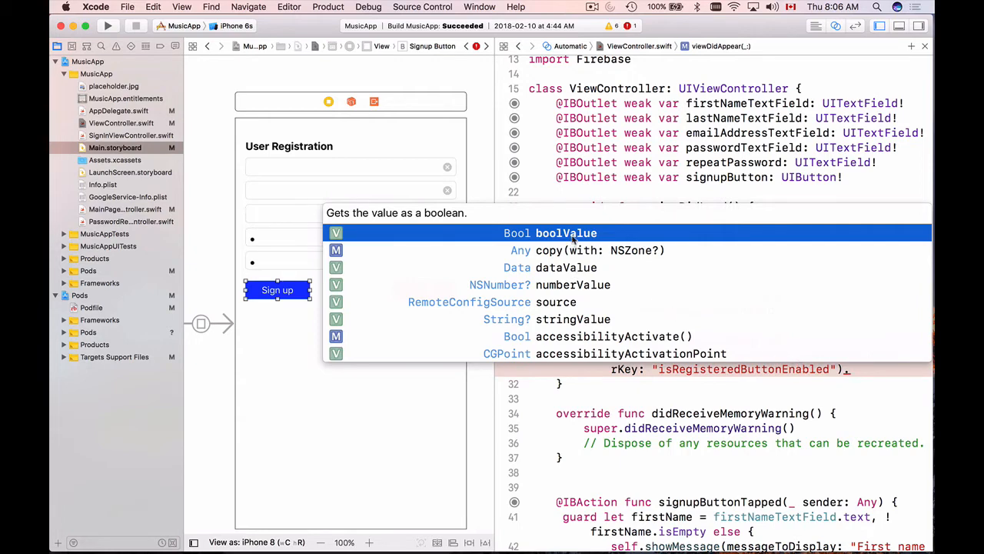
left_click(565, 232)
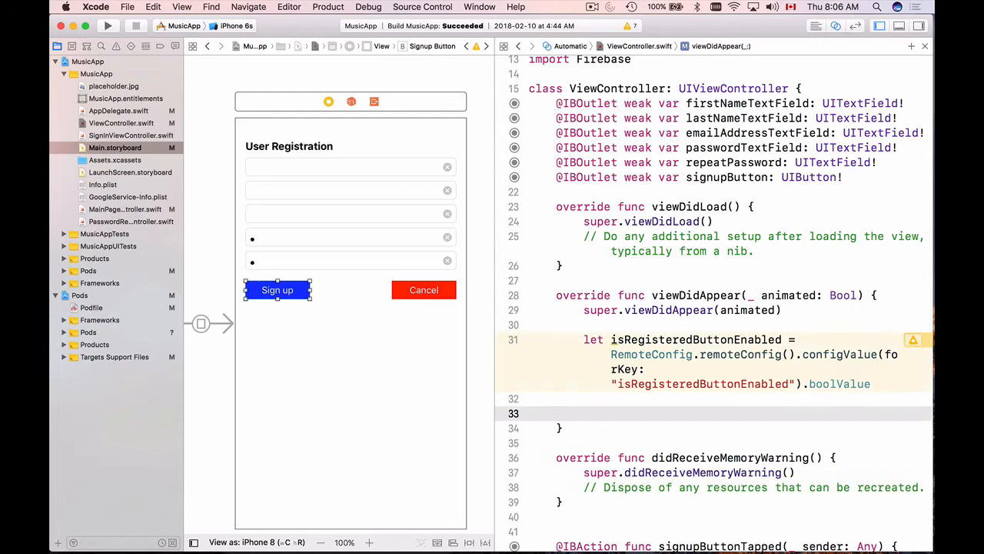
Write signupButton.isEnabled = isRegisteredButtonEnabled and highlight the constant name
type("signupButton")
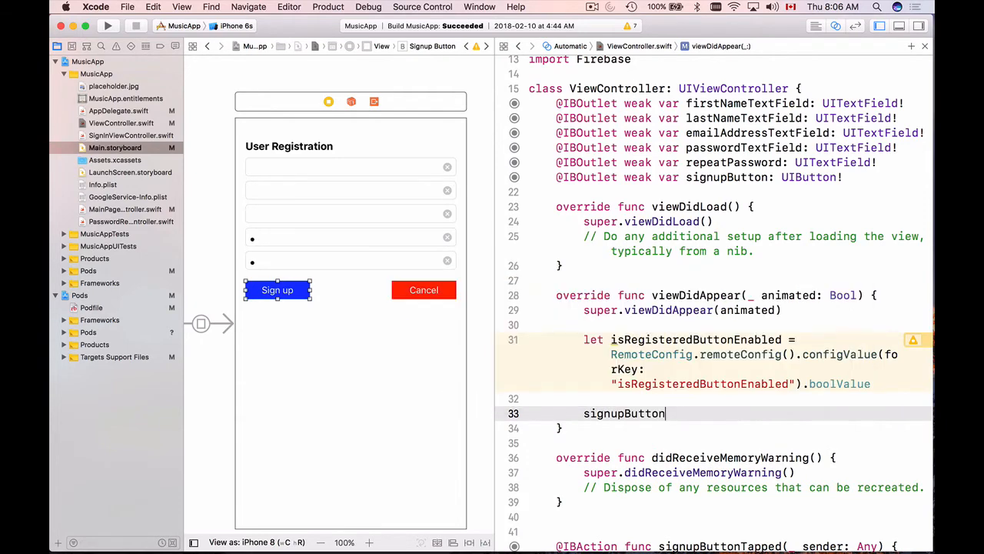
type(".is")
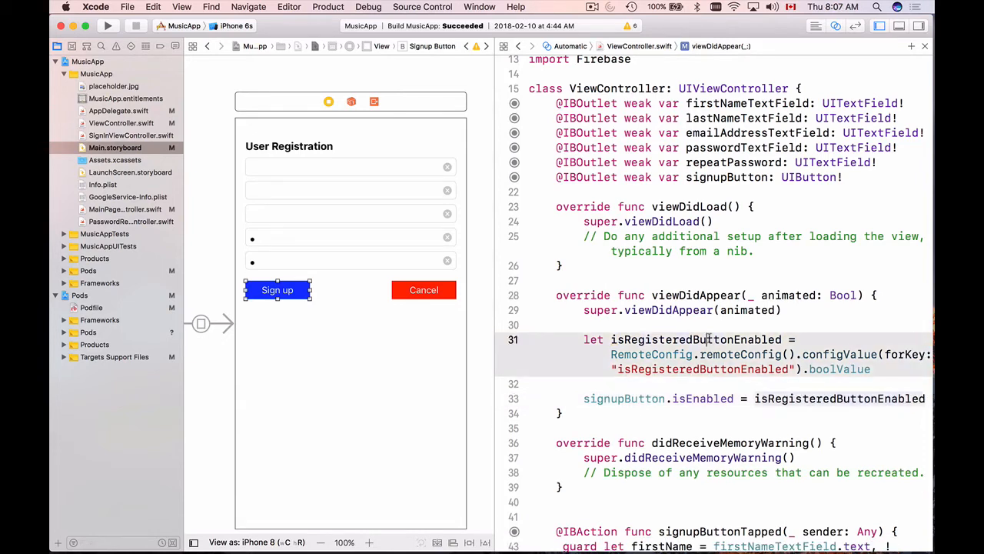
double_click(696, 339)
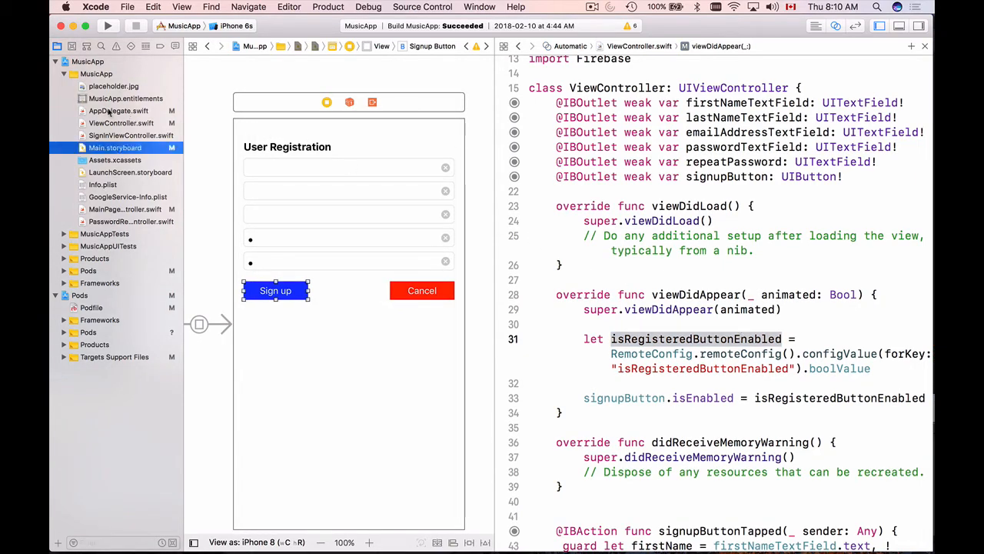
Run MusicApp and open the User Registration screen, where Sign up appears disabled
left_click(118, 111)
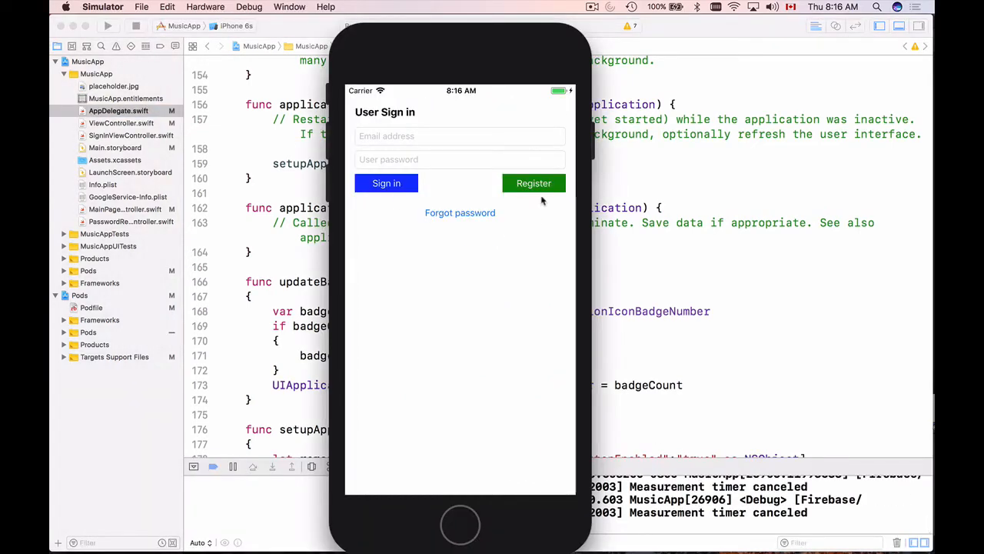
left_click(534, 183)
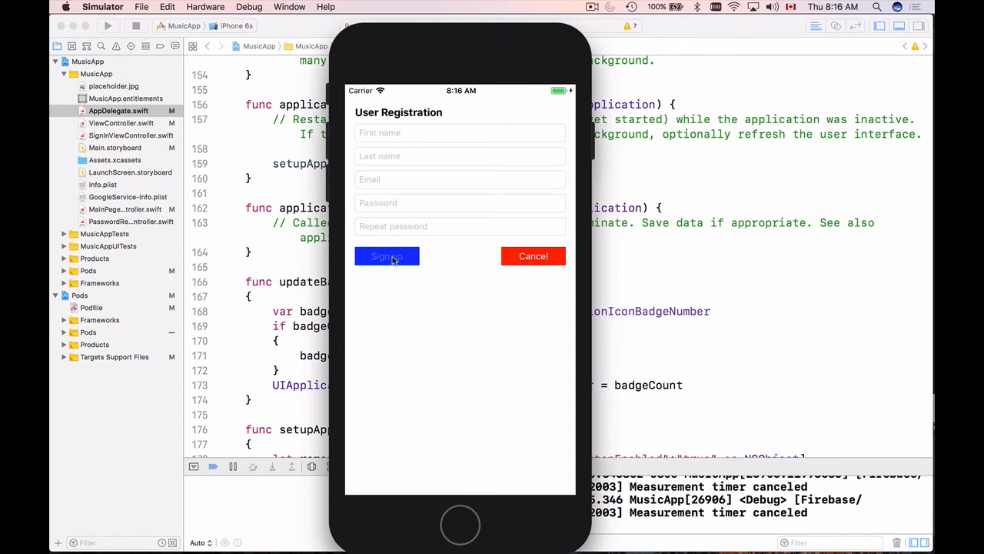
mouse_move(277, 196)
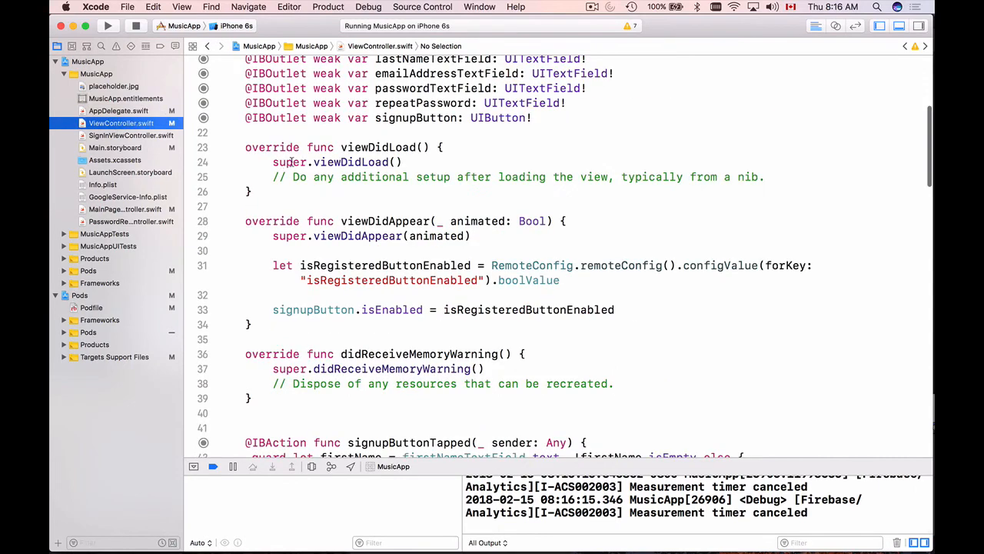
Rerun with a line-33 breakpoint, open registration, and confirm isRegisteredButtonEnabled is false
scroll("down", 3)
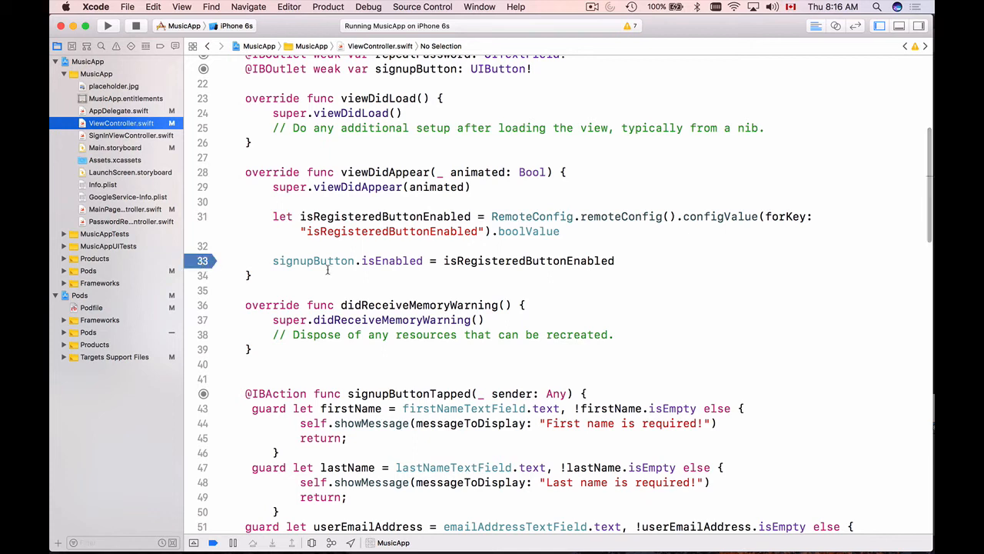
mouse_move(388, 260)
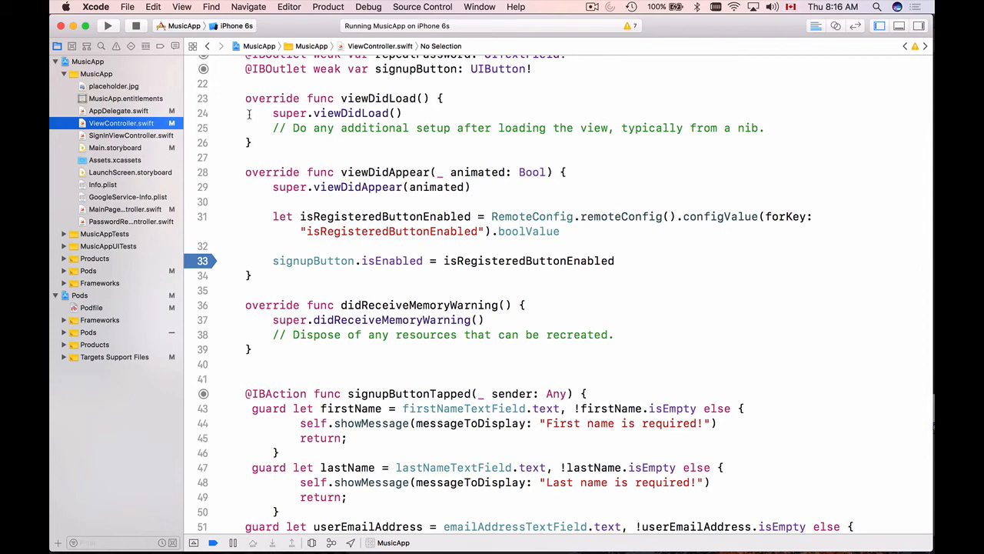
left_click(137, 25)
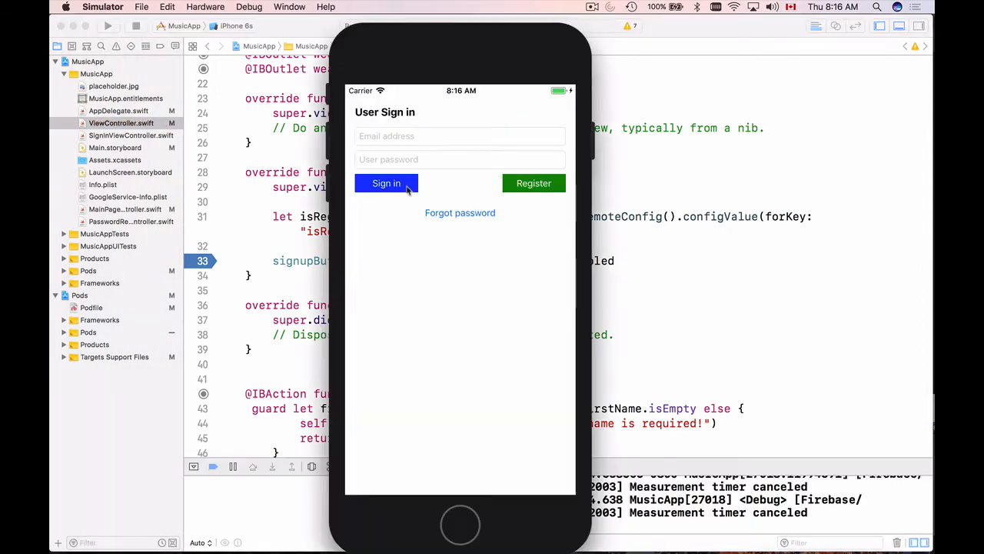
left_click(534, 183)
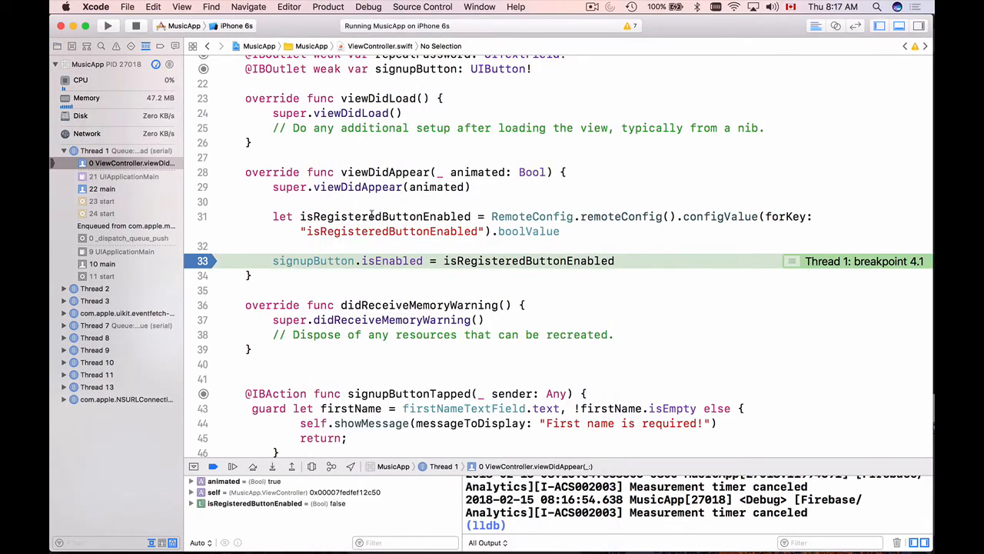
mouse_move(385, 216)
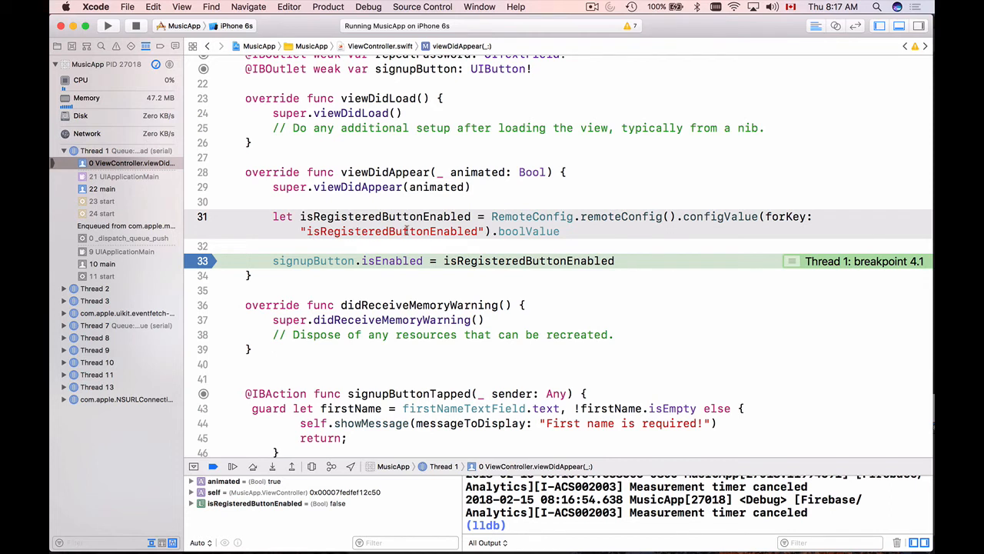
double_click(392, 232)
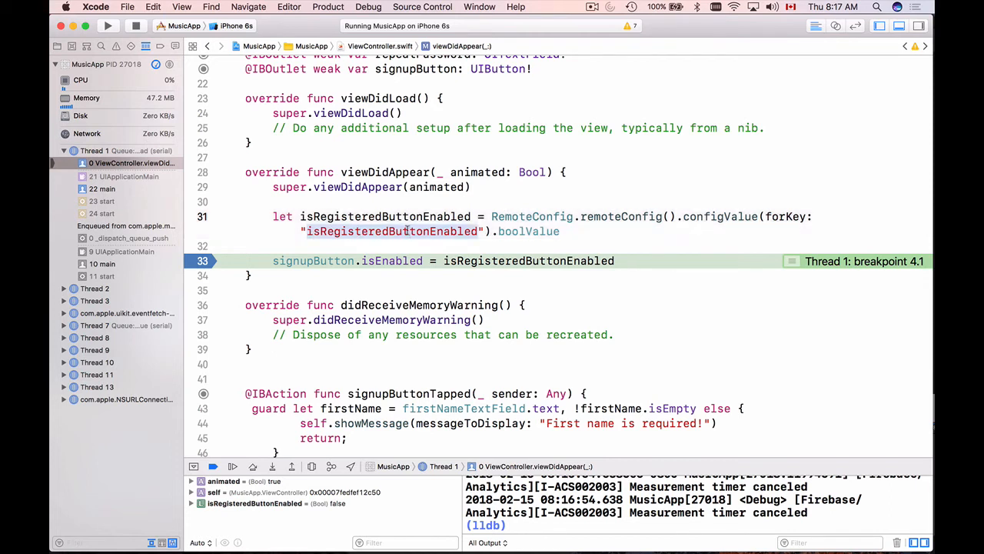
left_click(62, 47)
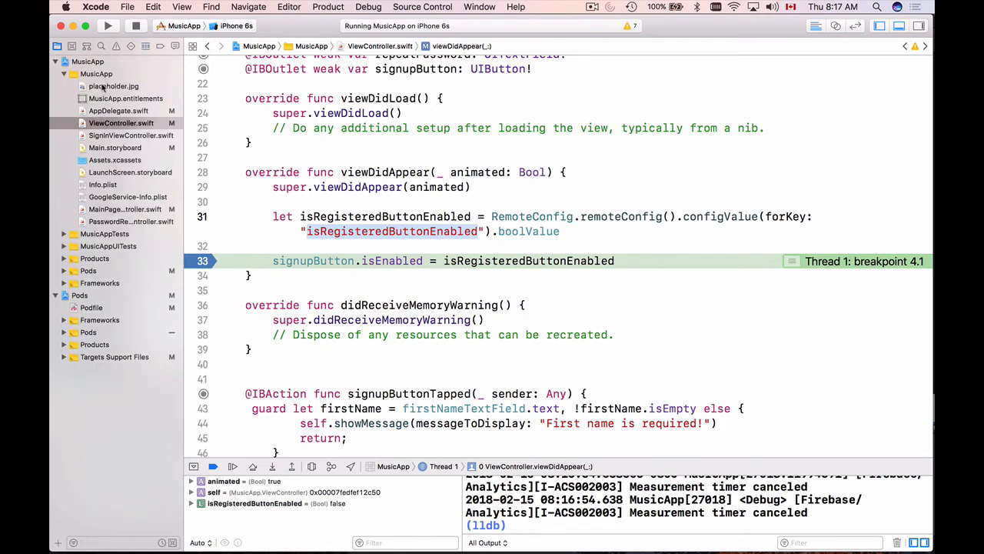
Relaunch MusicApp from Xcode to reach the User Registration screen with Sign up enabled
left_click(118, 110)
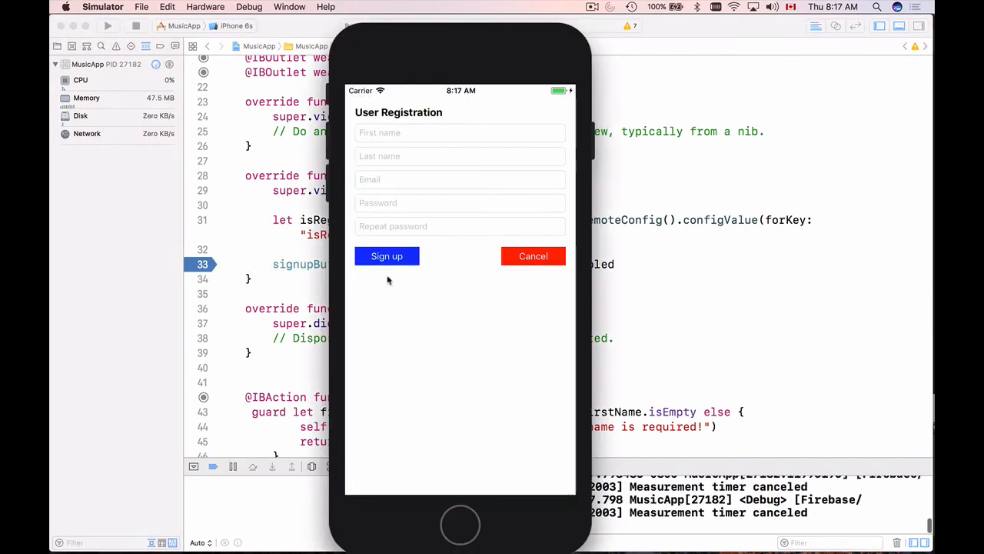
mouse_move(408, 282)
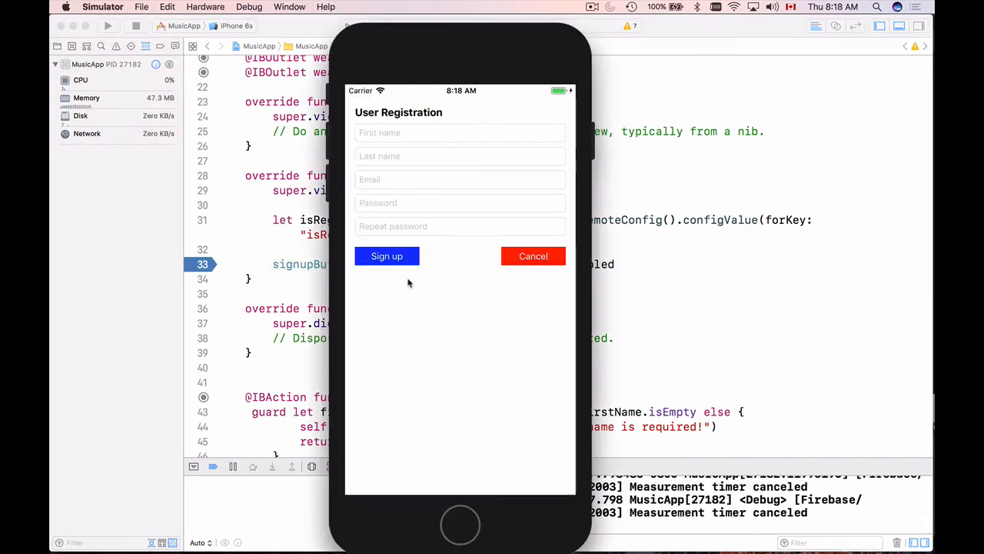